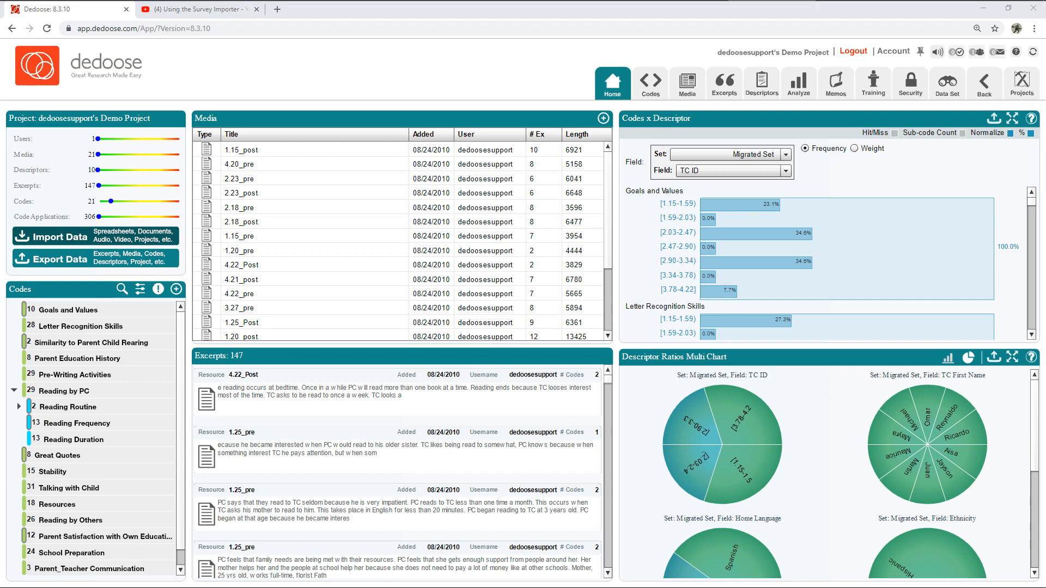
pyautogui.moveTo(468, 117)
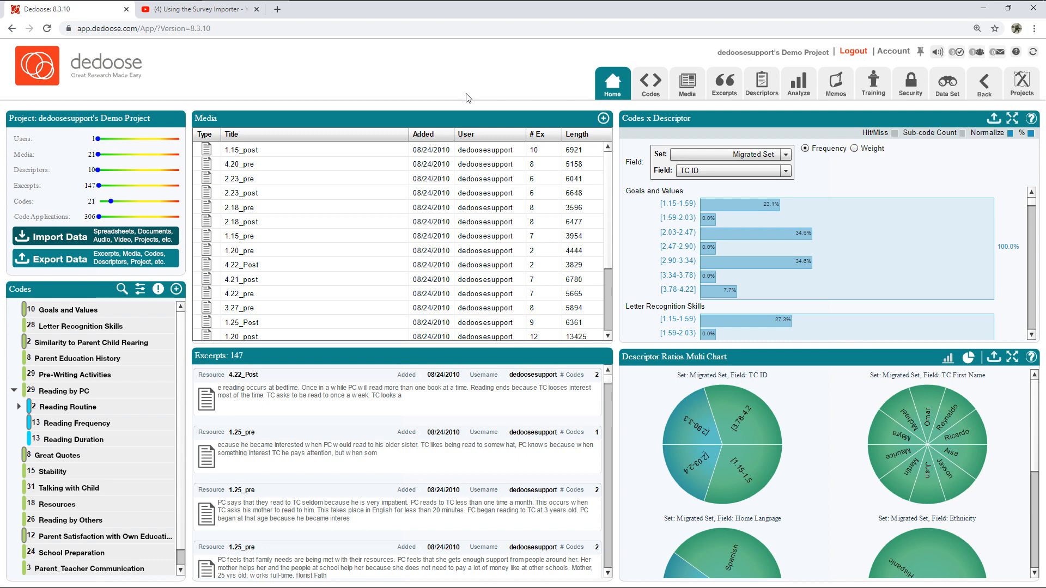
pyautogui.moveTo(575, 114)
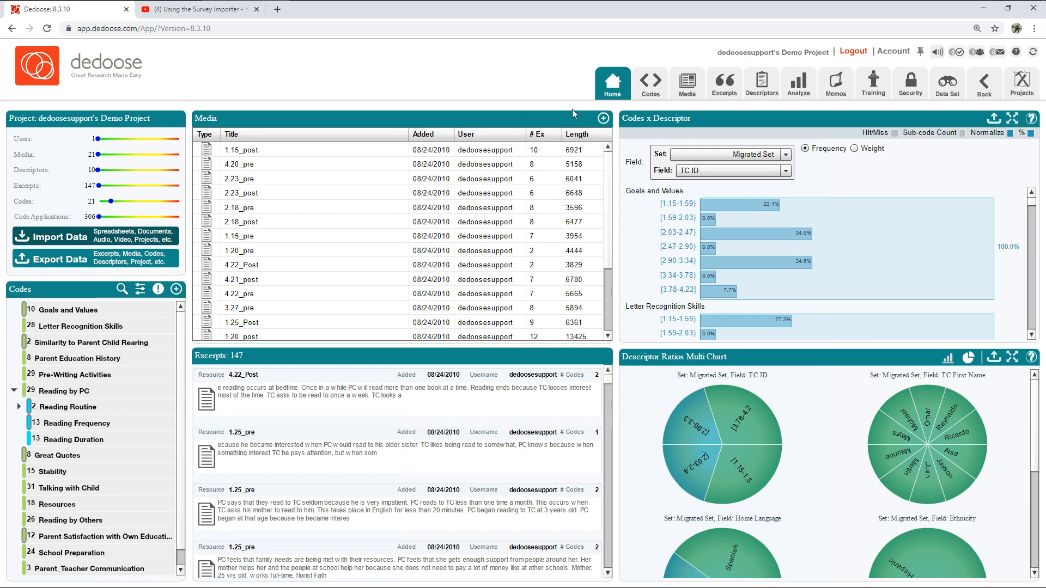
pyautogui.moveTo(623, 222)
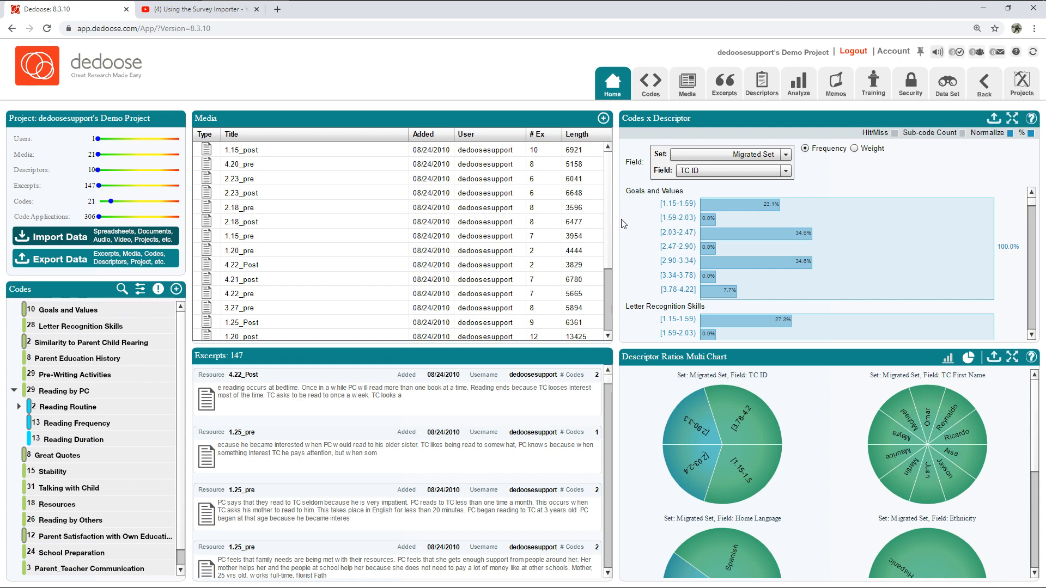
pyautogui.moveTo(285, 89)
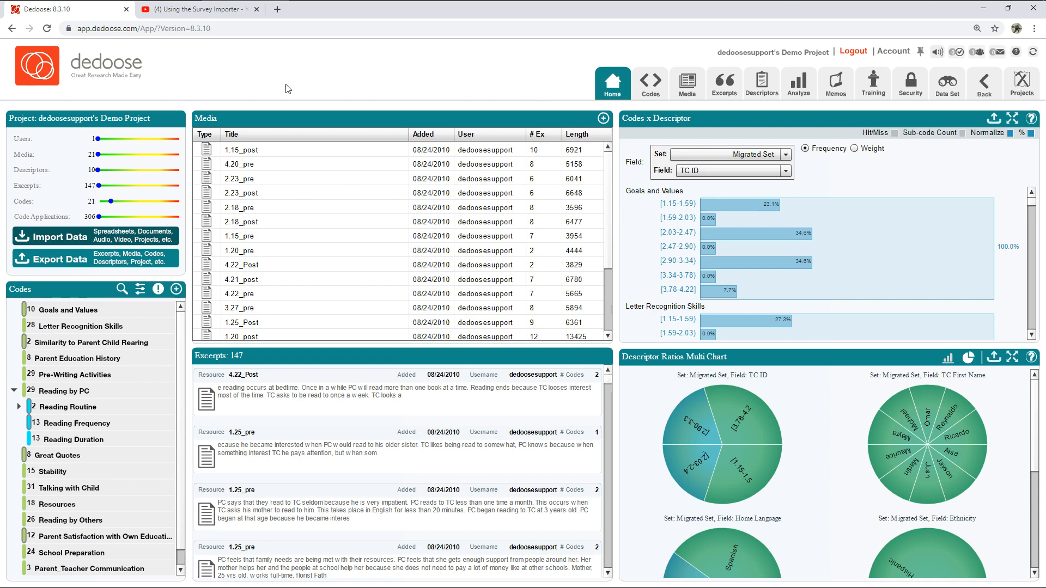
pyautogui.moveTo(248, 51)
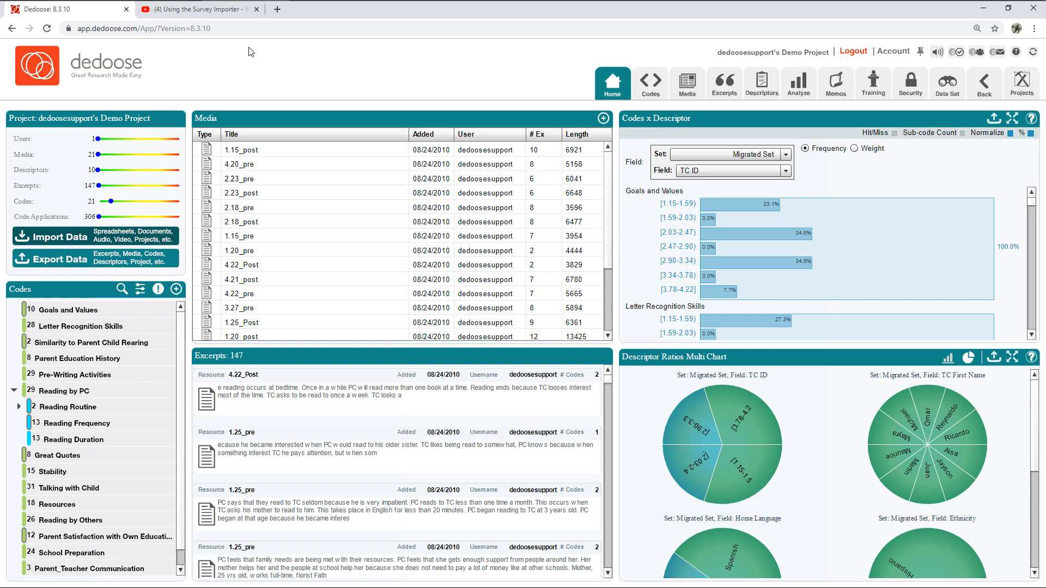
# Switch to the YouTube 'Using the Survey Importer' tutorial tab
pyautogui.click(194, 9)
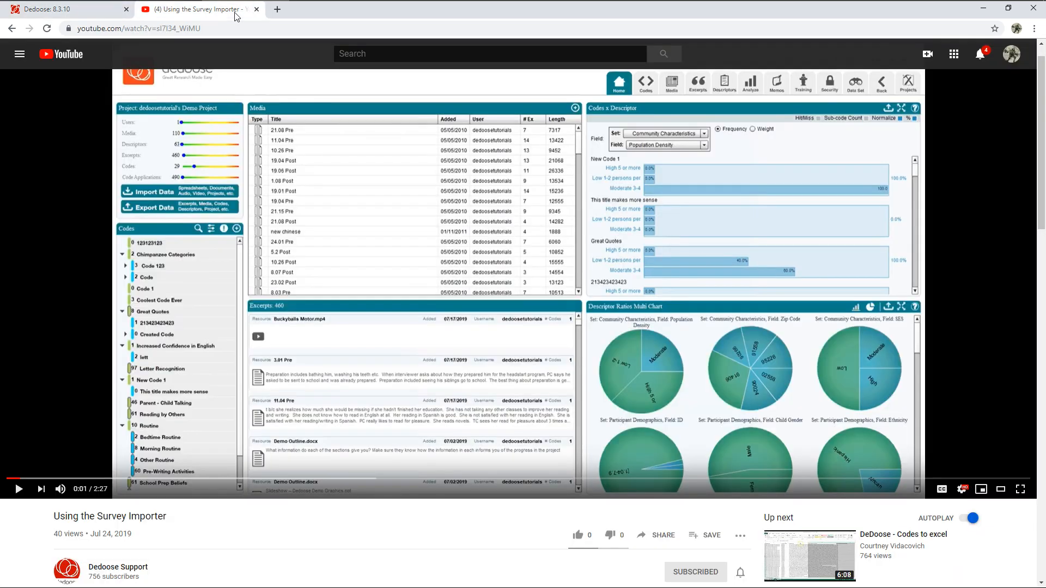
pyautogui.moveTo(276, 507)
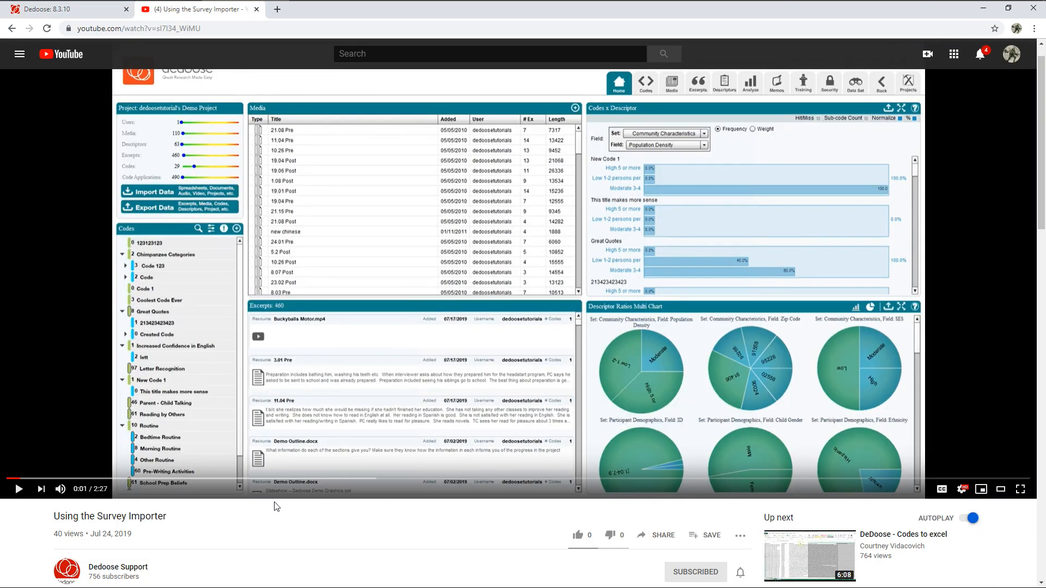
pyautogui.moveTo(157, 239)
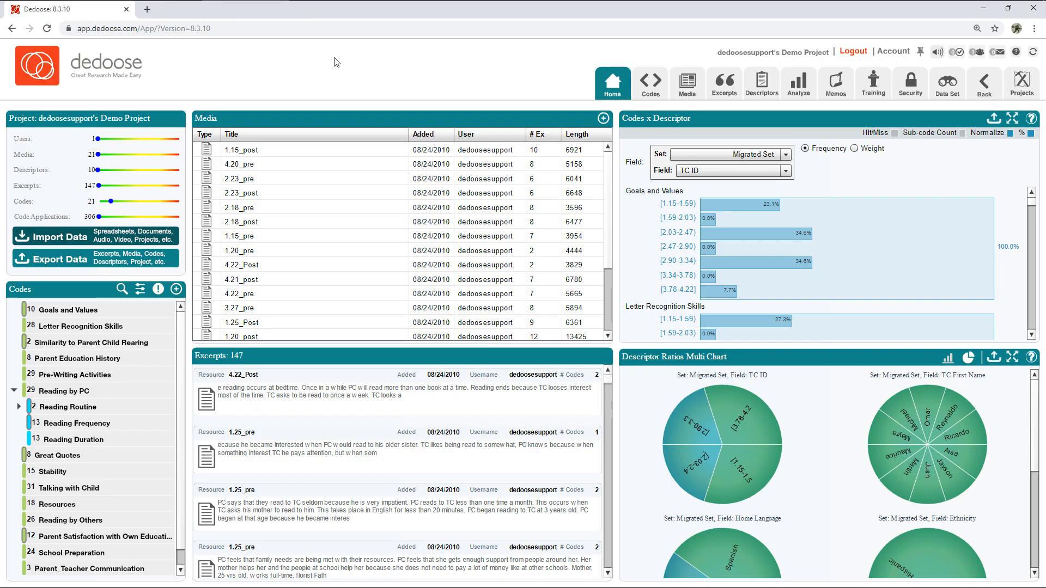
pyautogui.moveTo(921, 119)
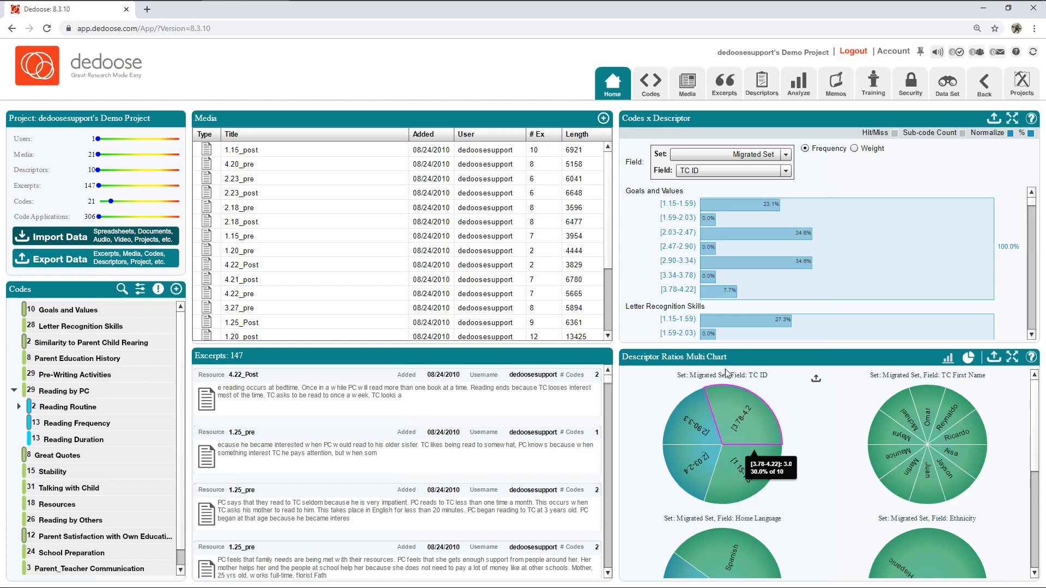
pyautogui.moveTo(850, 152)
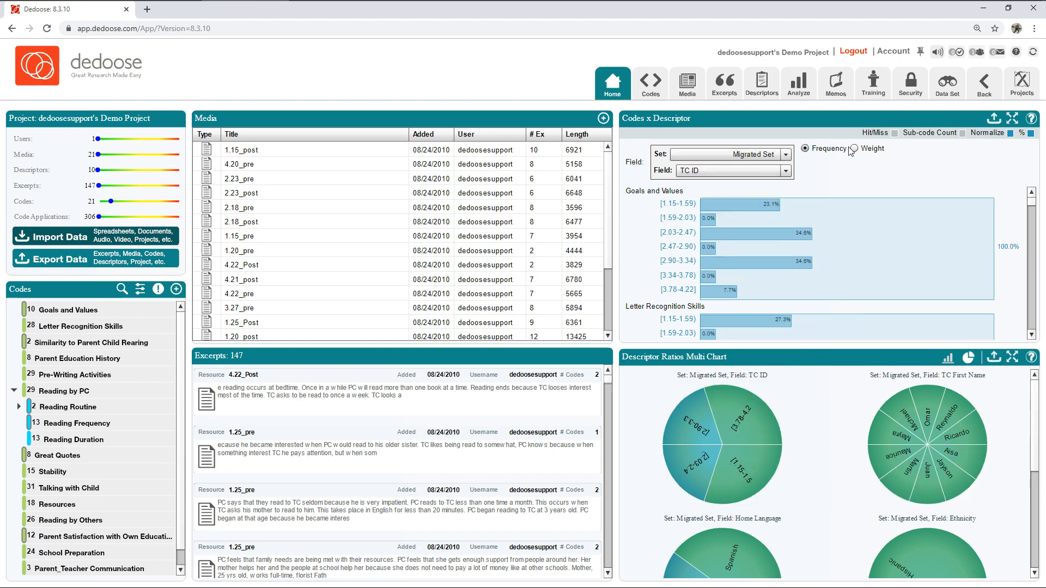
pyautogui.moveTo(920, 108)
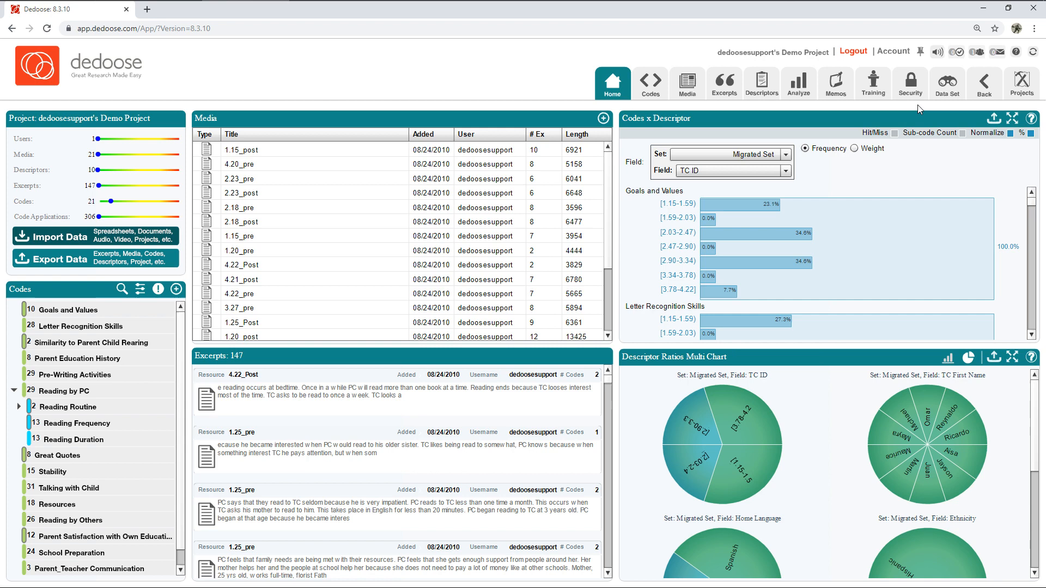
pyautogui.moveTo(908, 114)
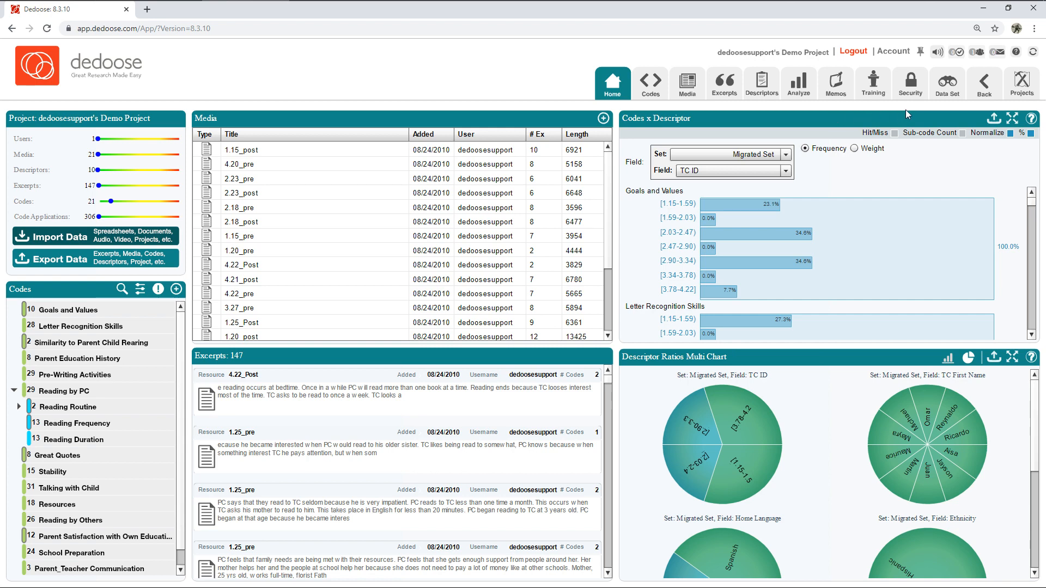
# Create a new project titled 'New Project' from the Projects list and confirm the success message
pyautogui.click(1021, 83)
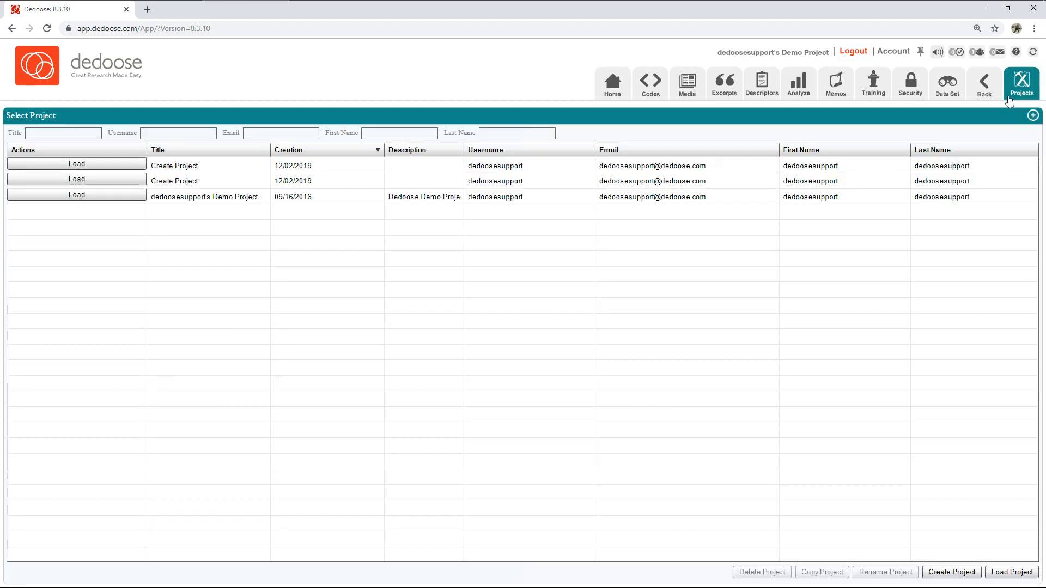
pyautogui.click(950, 572)
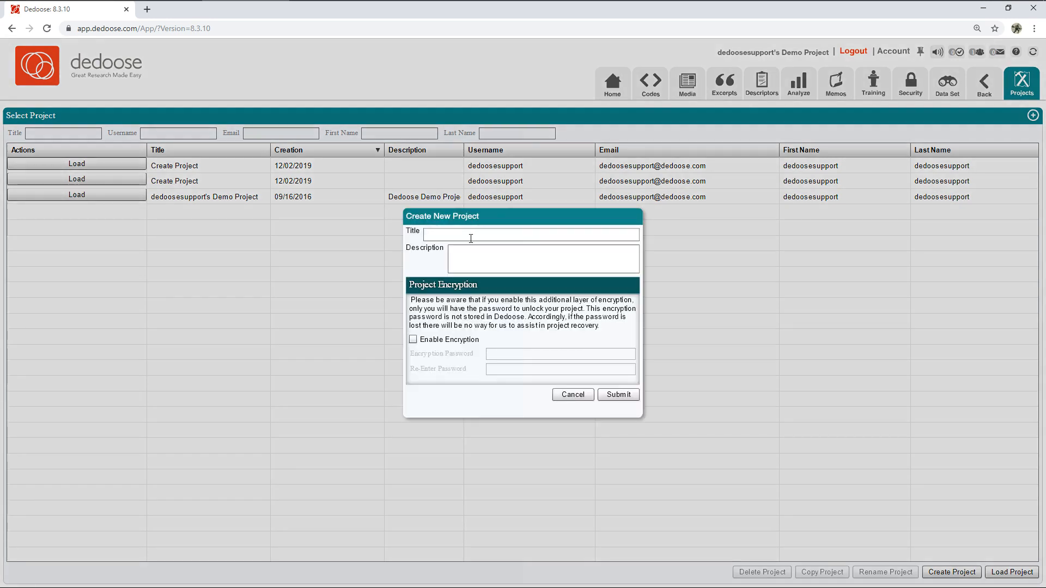
pyautogui.write('New Pro')
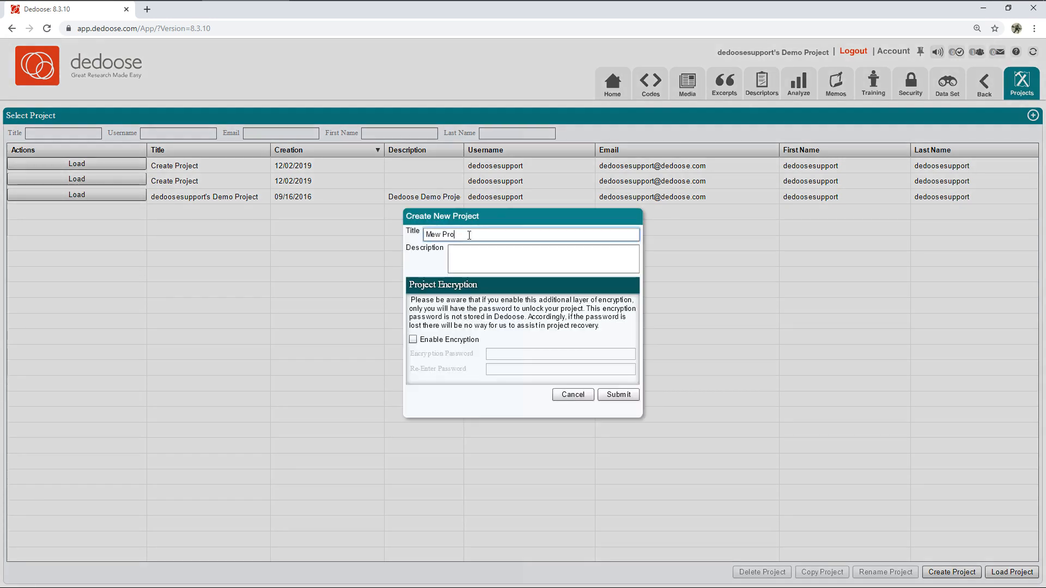
pyautogui.write('New Project')
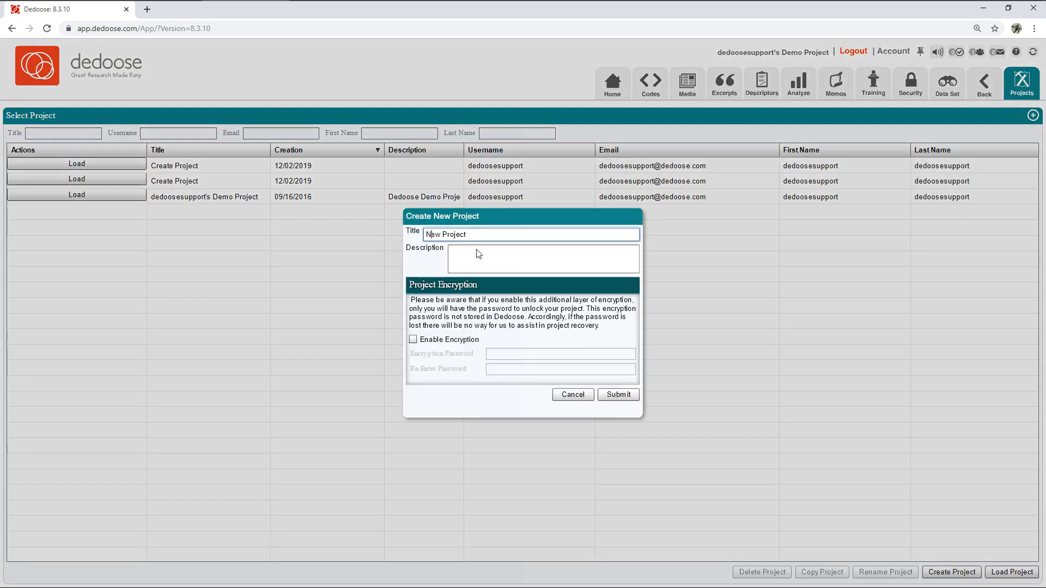
pyautogui.click(617, 395)
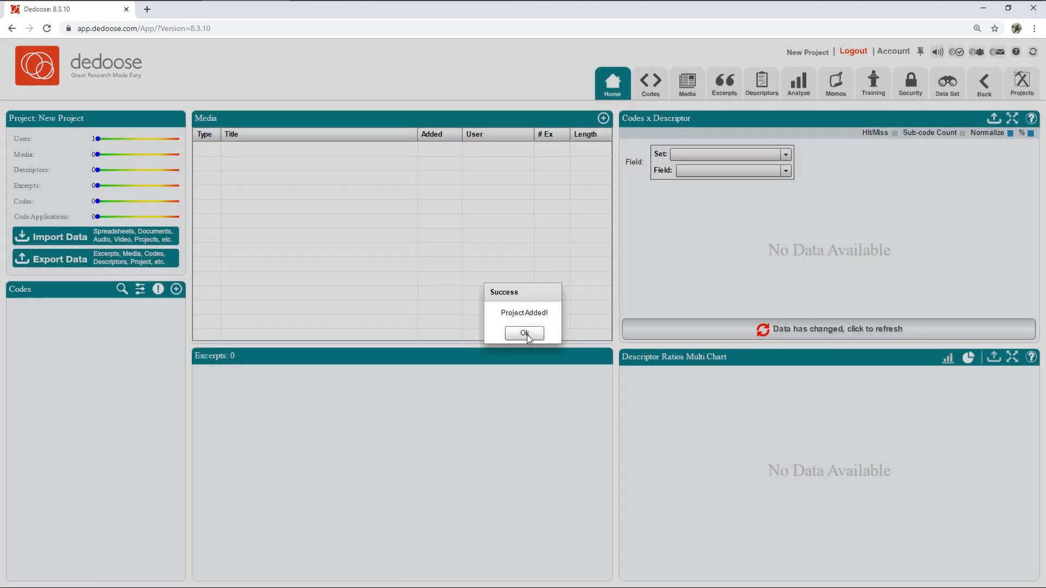
pyautogui.click(524, 333)
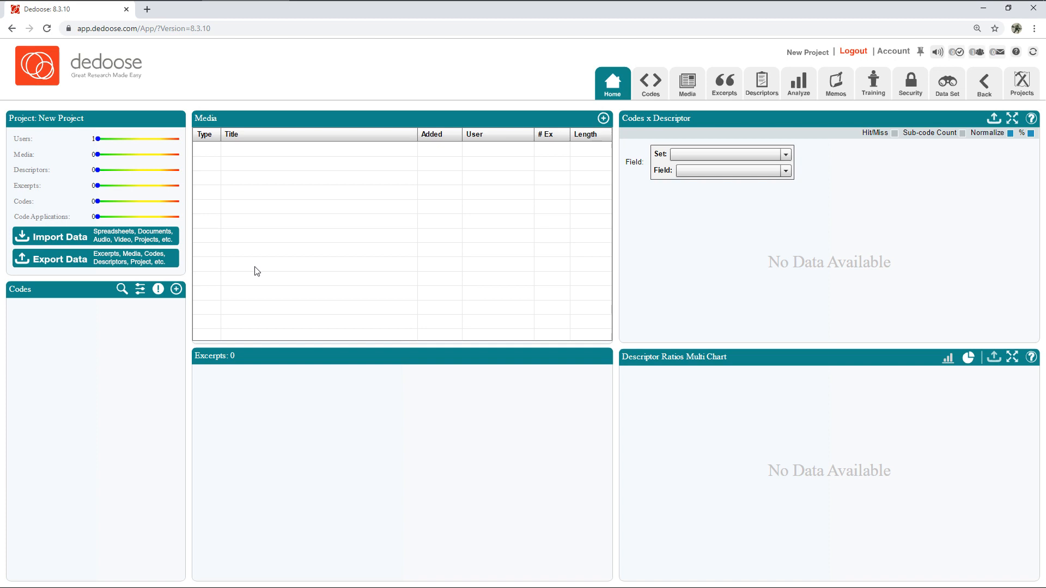
pyautogui.moveTo(113, 238)
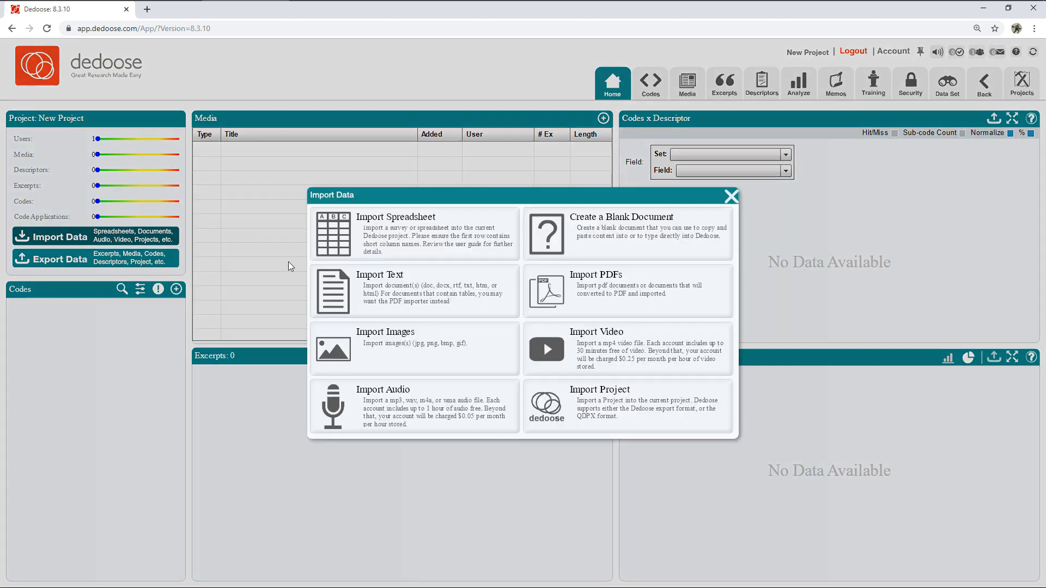
pyautogui.moveTo(639, 316)
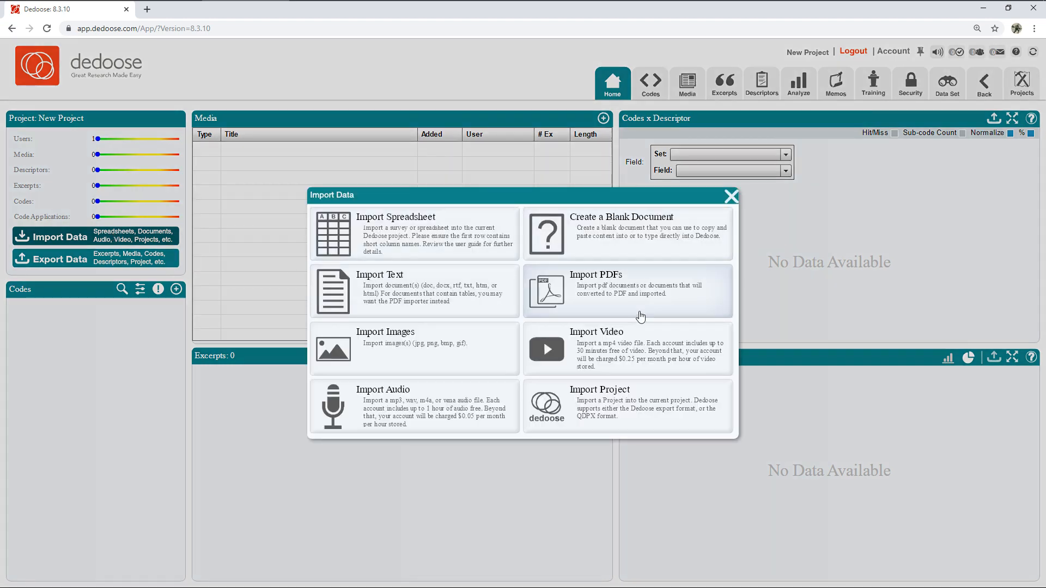
pyautogui.moveTo(459, 295)
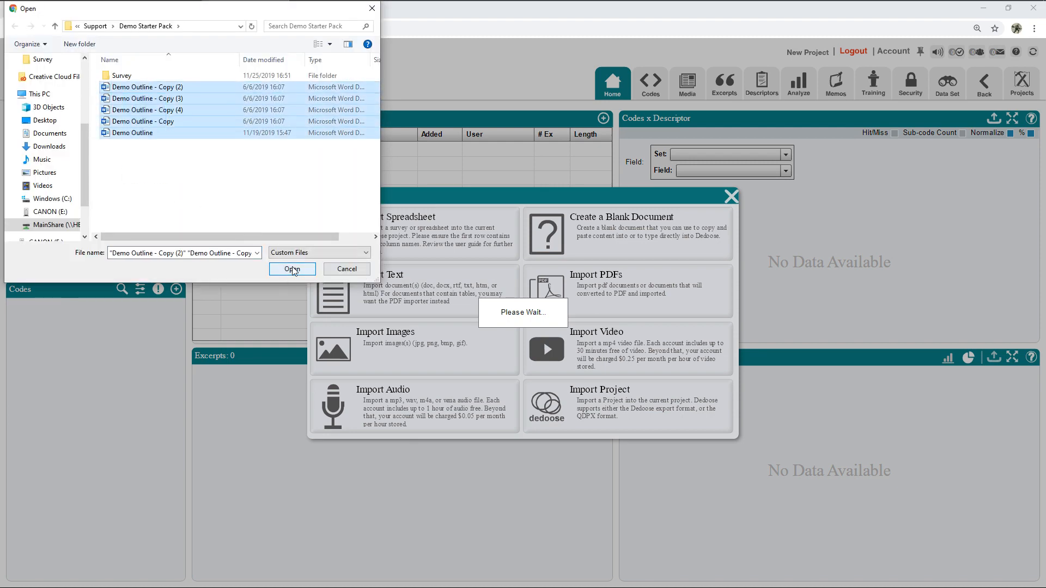
# Import the five selected Demo Outline Word files and acknowledge the upload notices
pyautogui.click(292, 269)
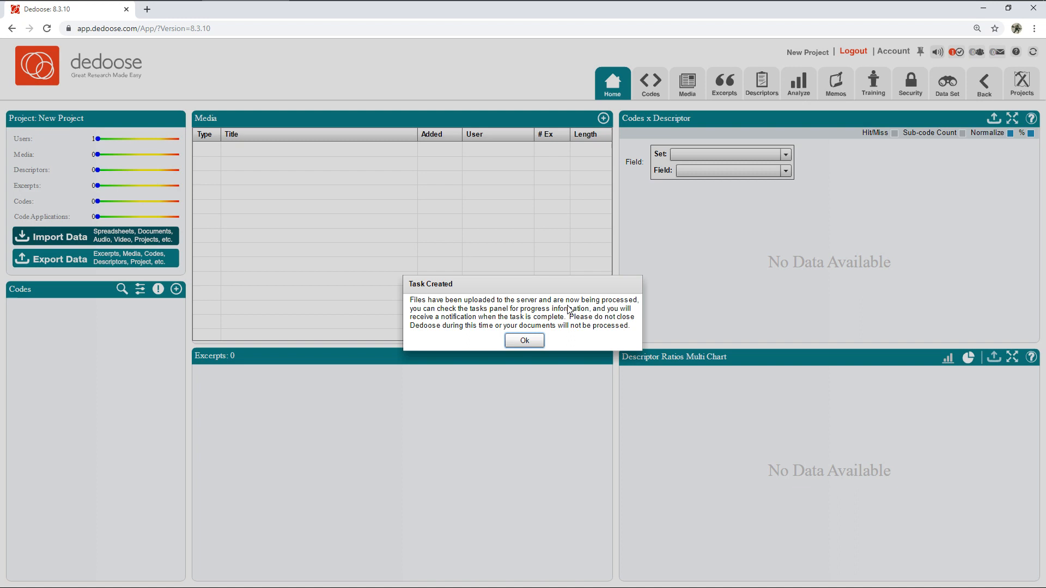
pyautogui.click(524, 340)
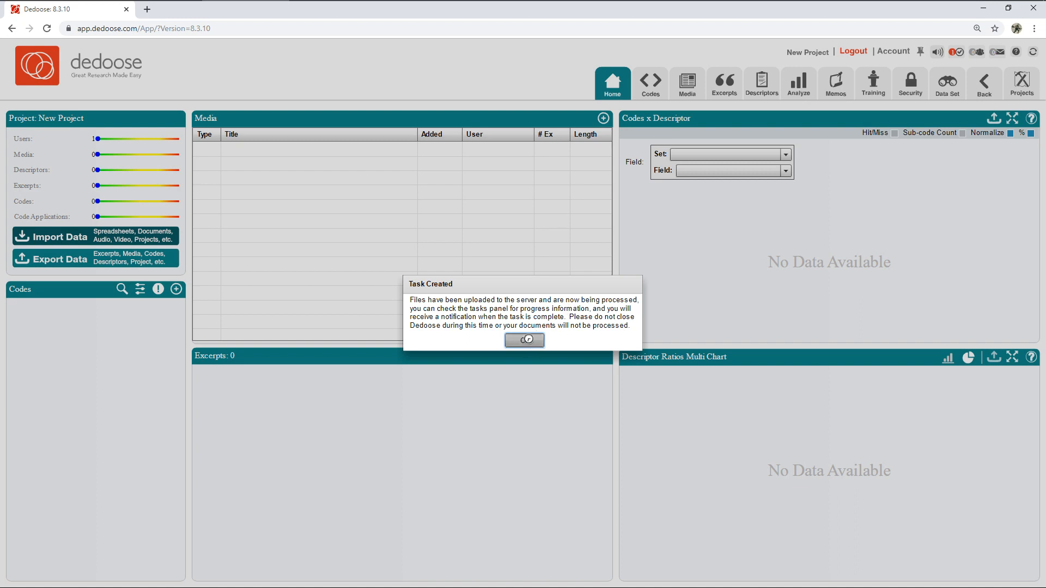
pyautogui.click(524, 340)
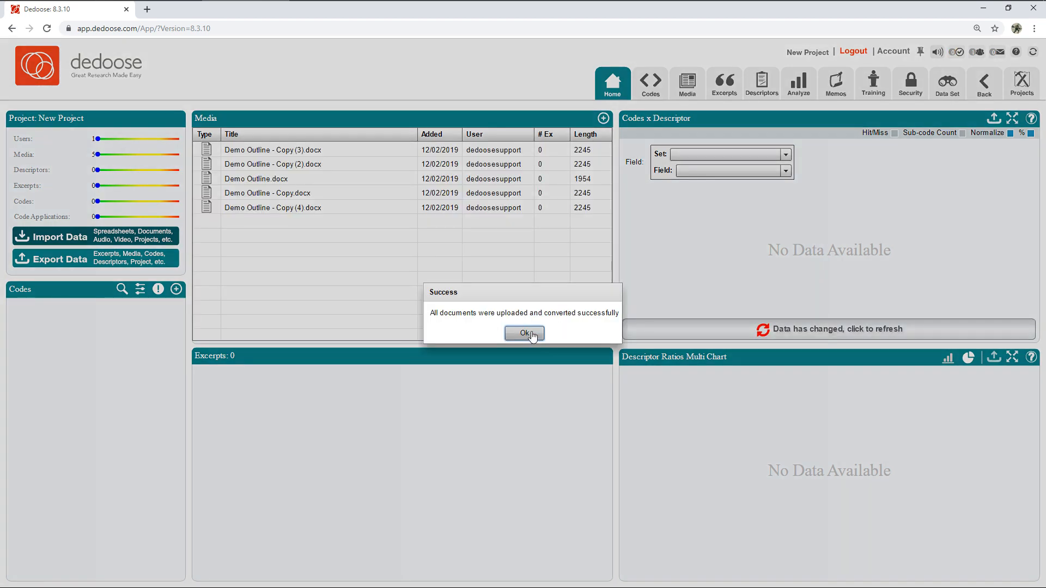
pyautogui.click(524, 333)
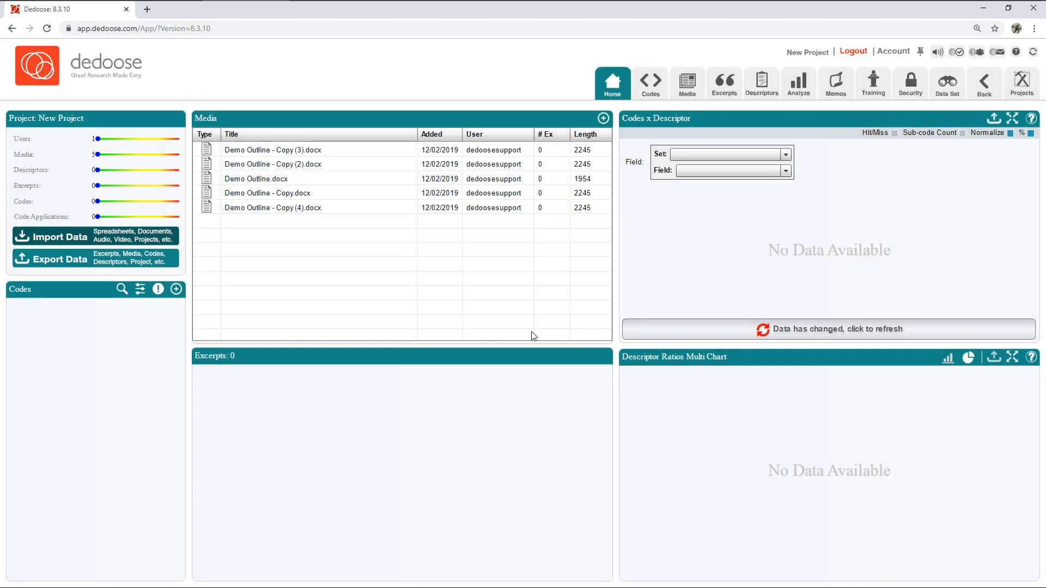
pyautogui.moveTo(354, 212)
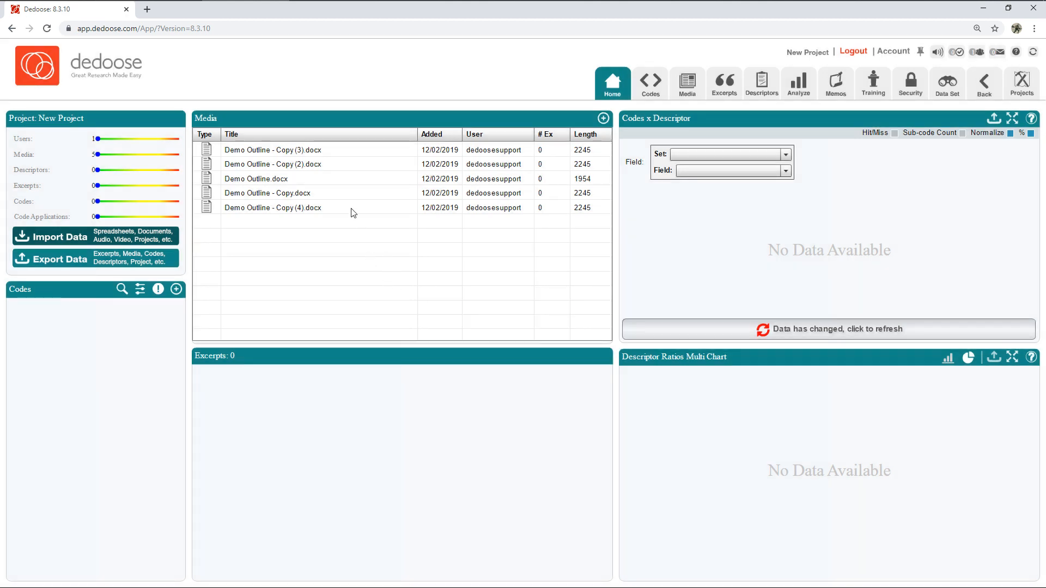
pyautogui.doubleClick(256, 177)
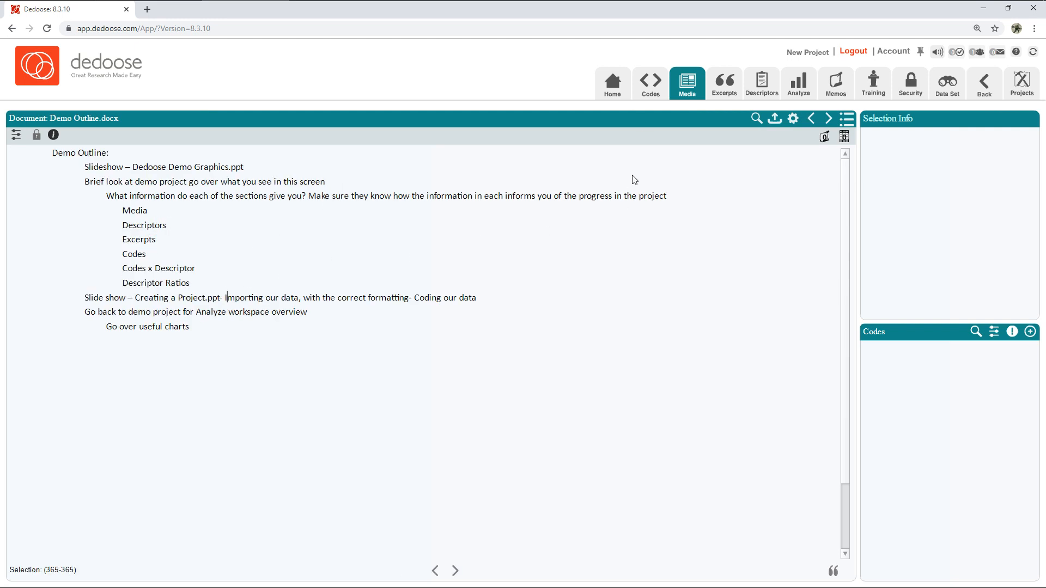
pyautogui.click(611, 83)
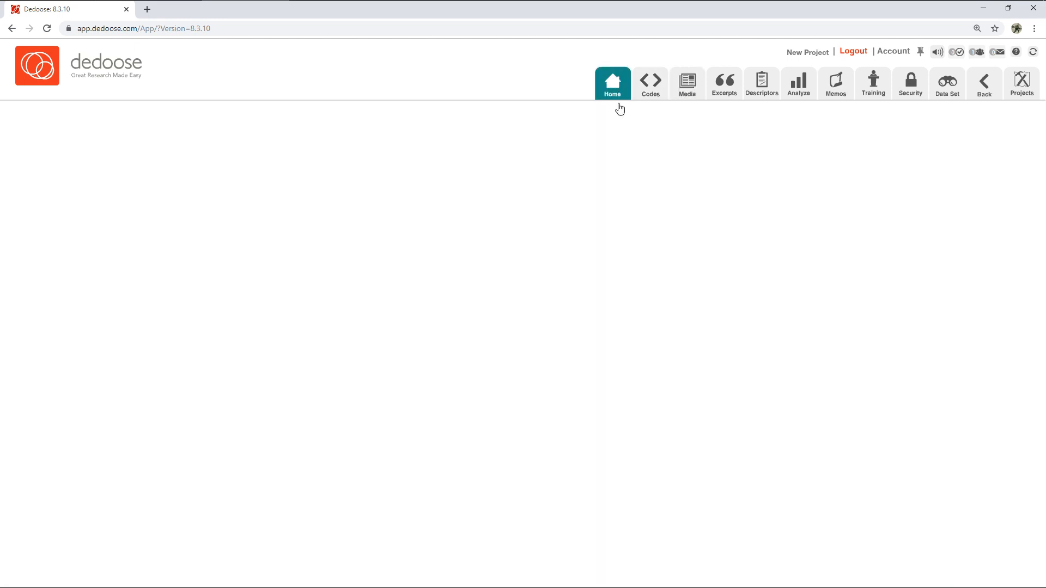
pyautogui.click(612, 83)
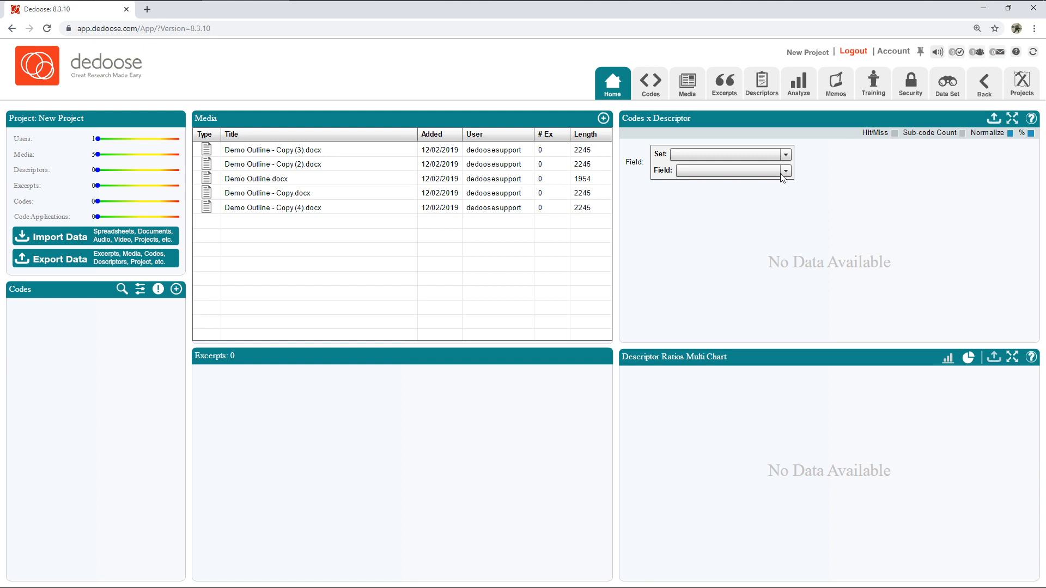
# In the Descriptors workspace, start adding a new field to the default descriptor set
pyautogui.click(760, 83)
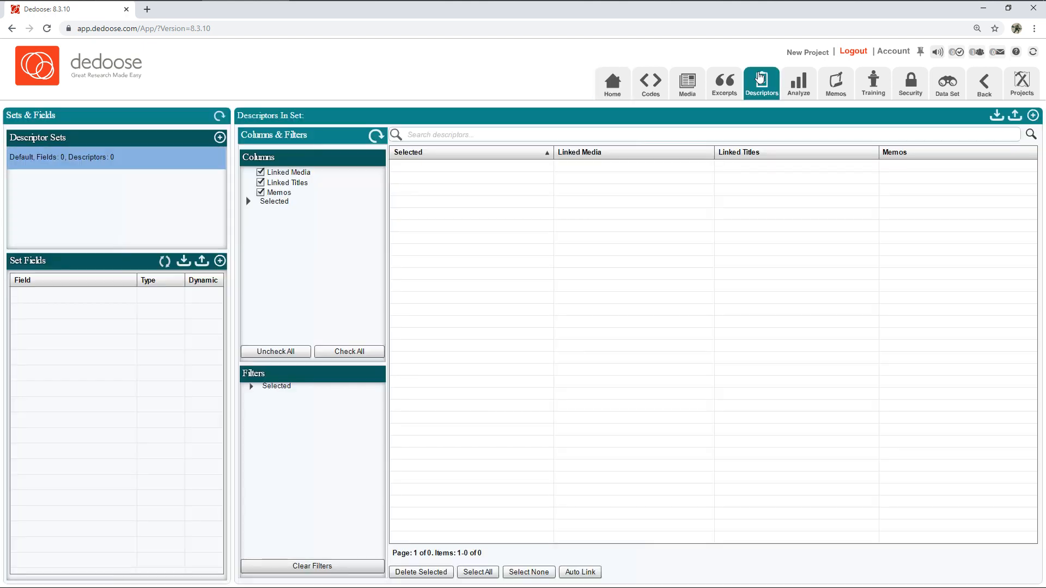
pyautogui.moveTo(395, 287)
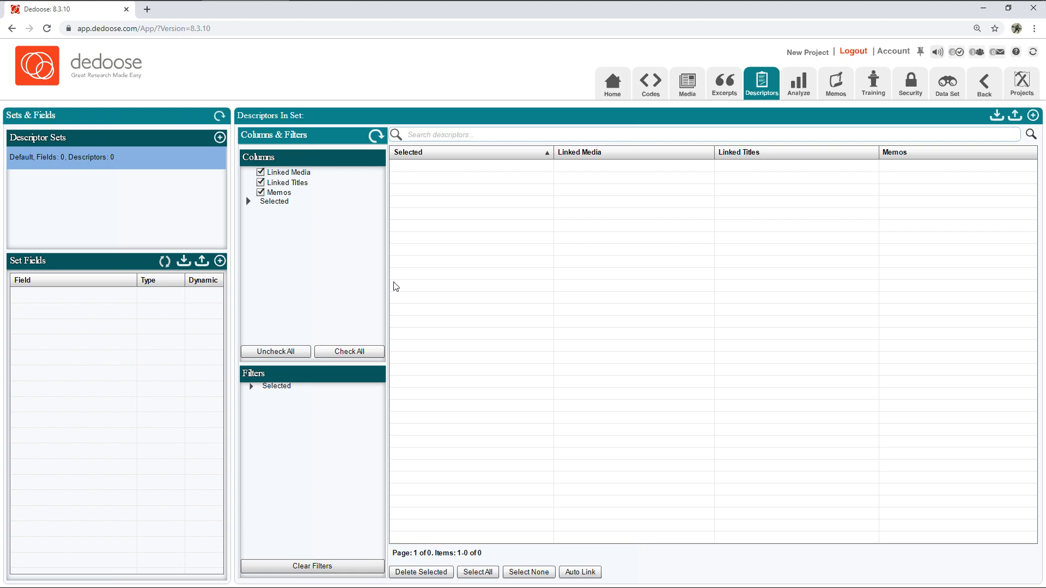
pyautogui.moveTo(232, 239)
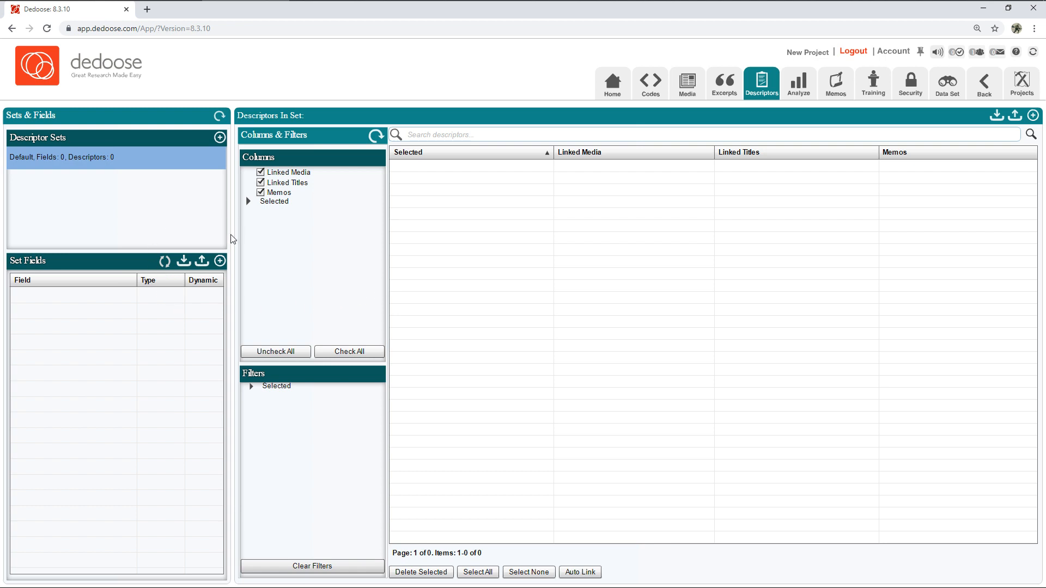
pyautogui.moveTo(234, 301)
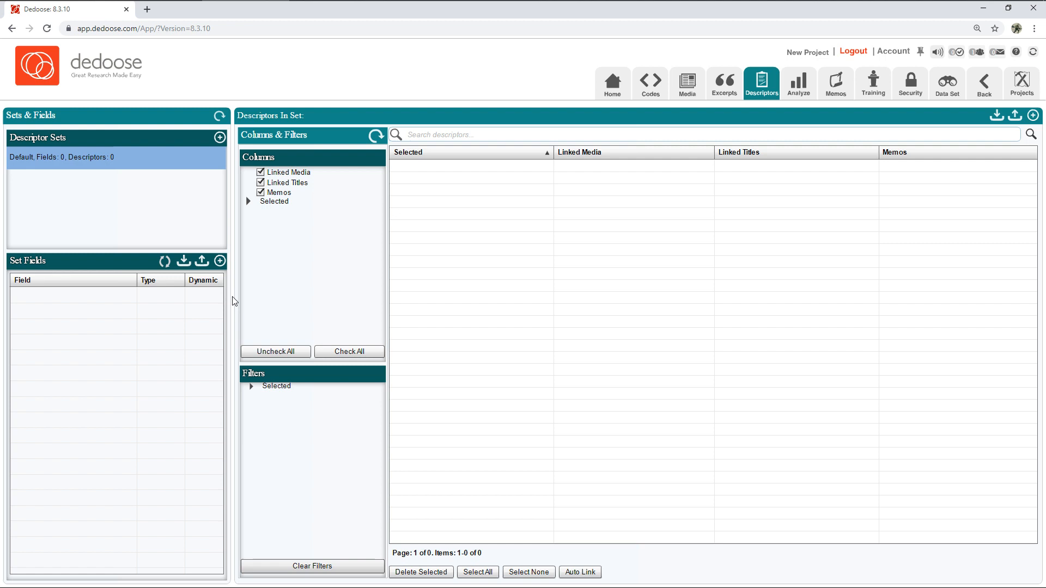
pyautogui.moveTo(237, 278)
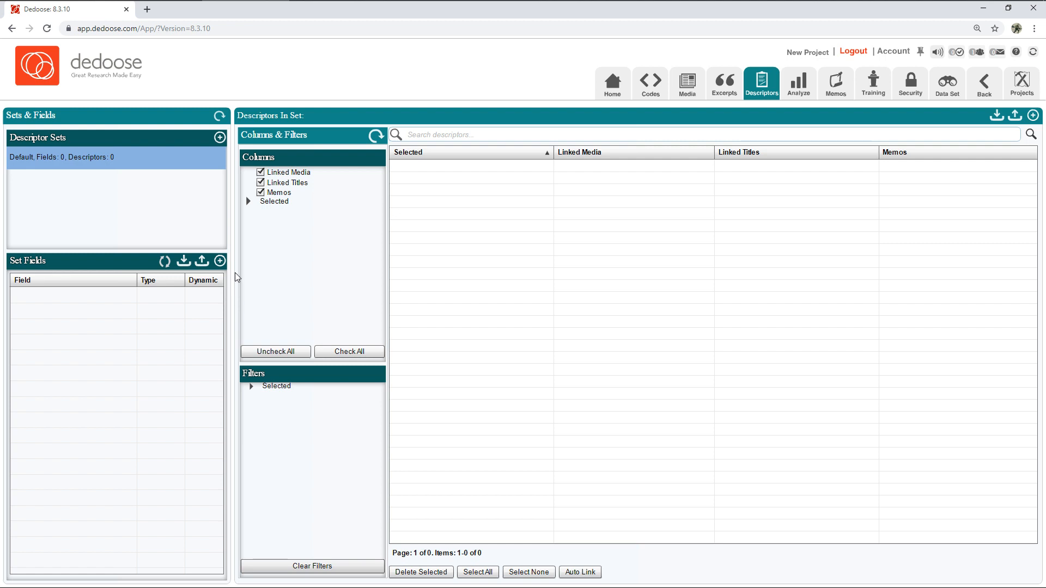
pyautogui.moveTo(220, 260)
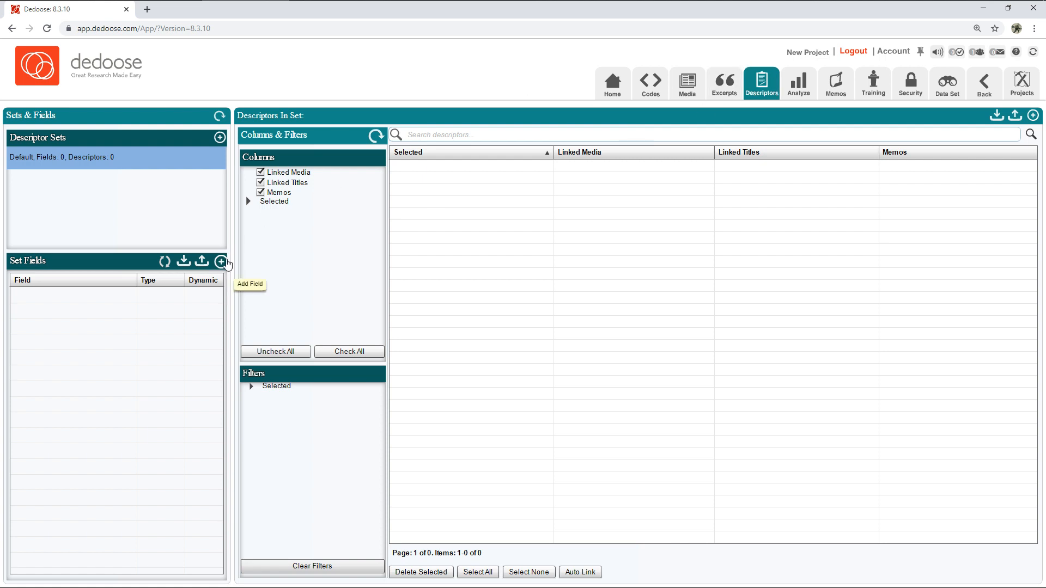
pyautogui.click(220, 260)
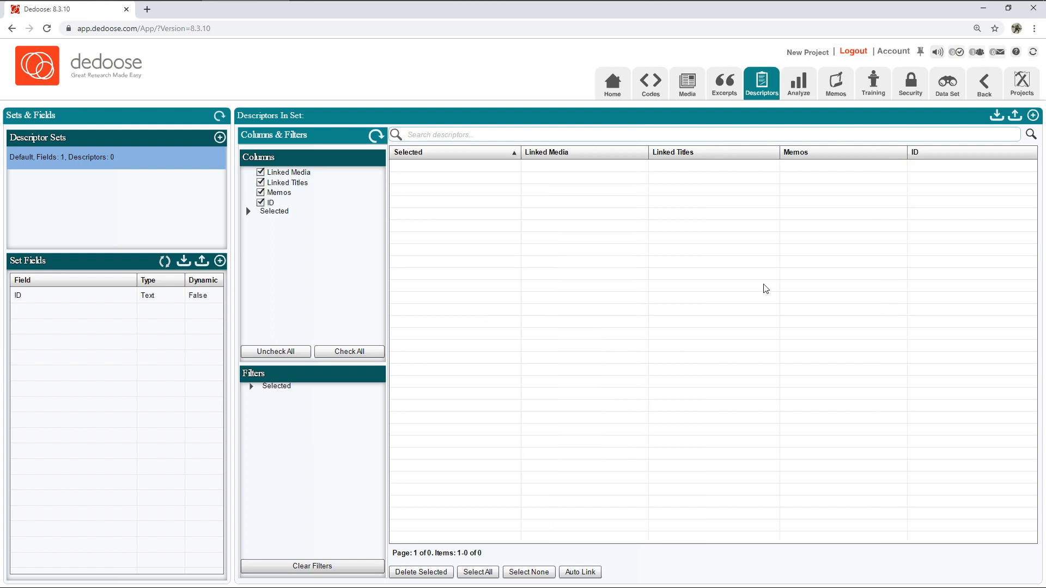
pyautogui.moveTo(220, 260)
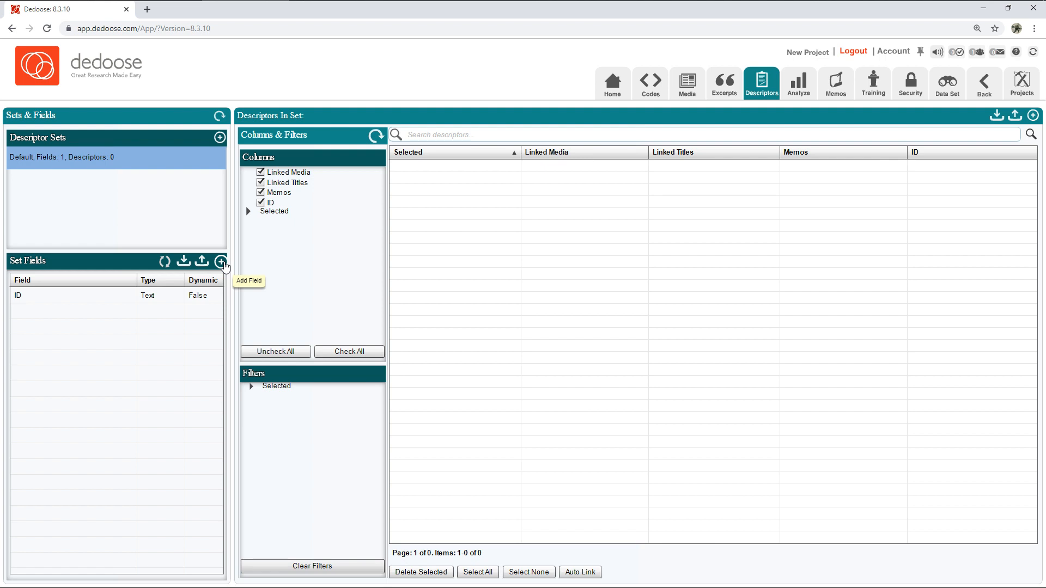
pyautogui.moveTo(226, 265)
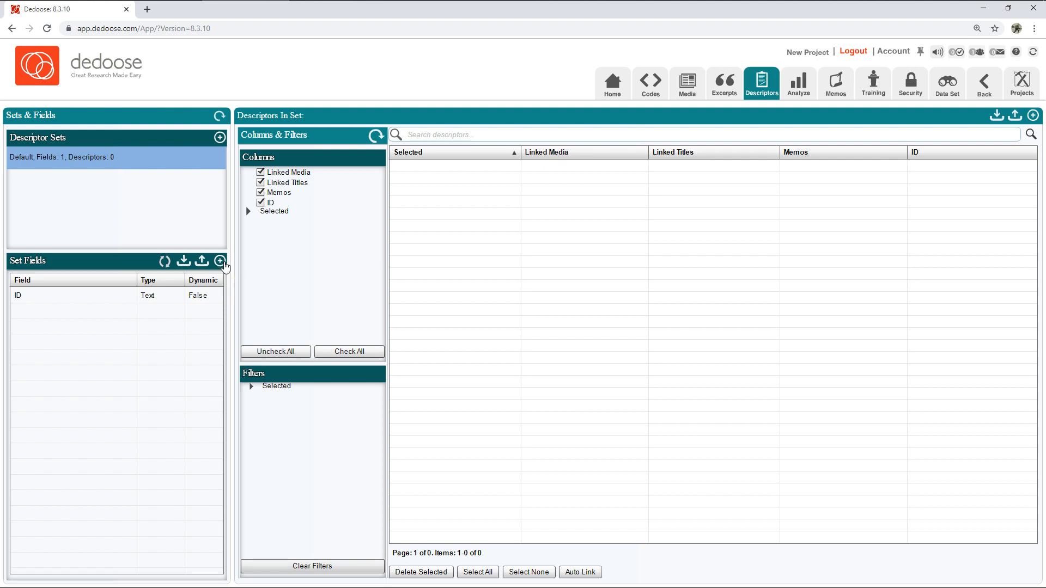
# Add a Location option-list field with options Los Angeles and San Diego
pyautogui.click(221, 262)
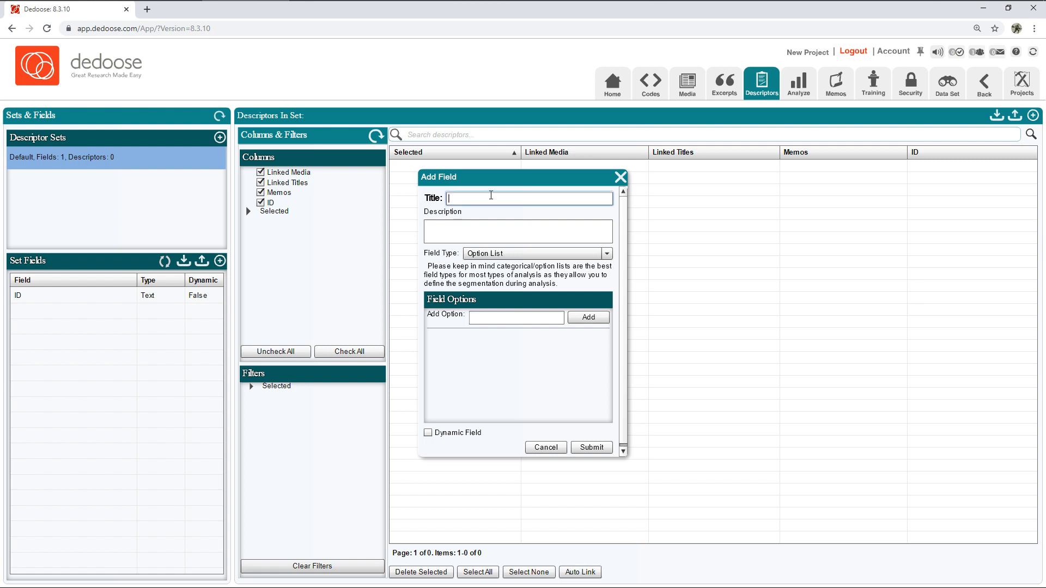
pyautogui.write('Location')
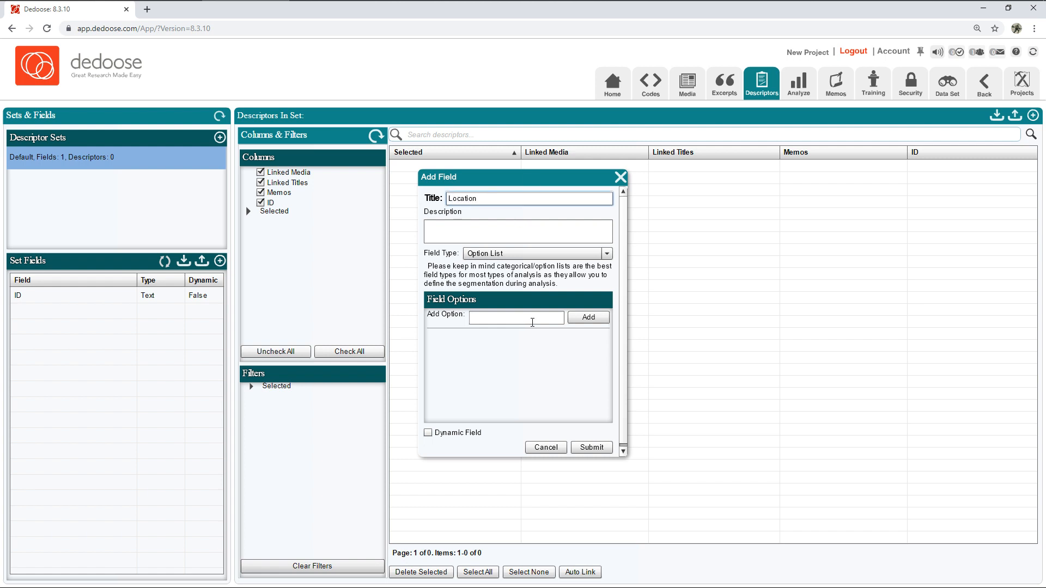
pyautogui.write('Los An')
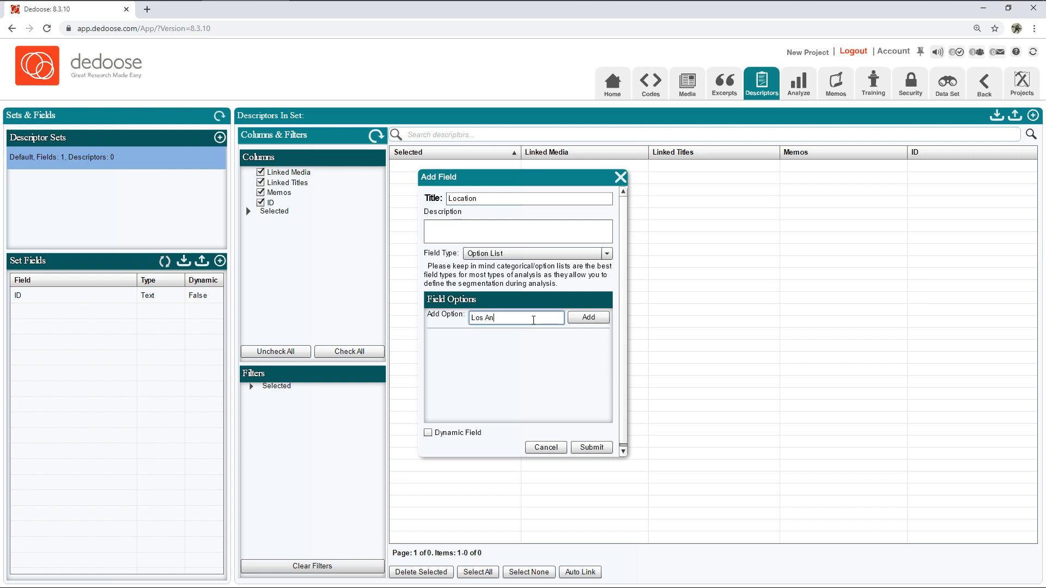
pyautogui.click(587, 317)
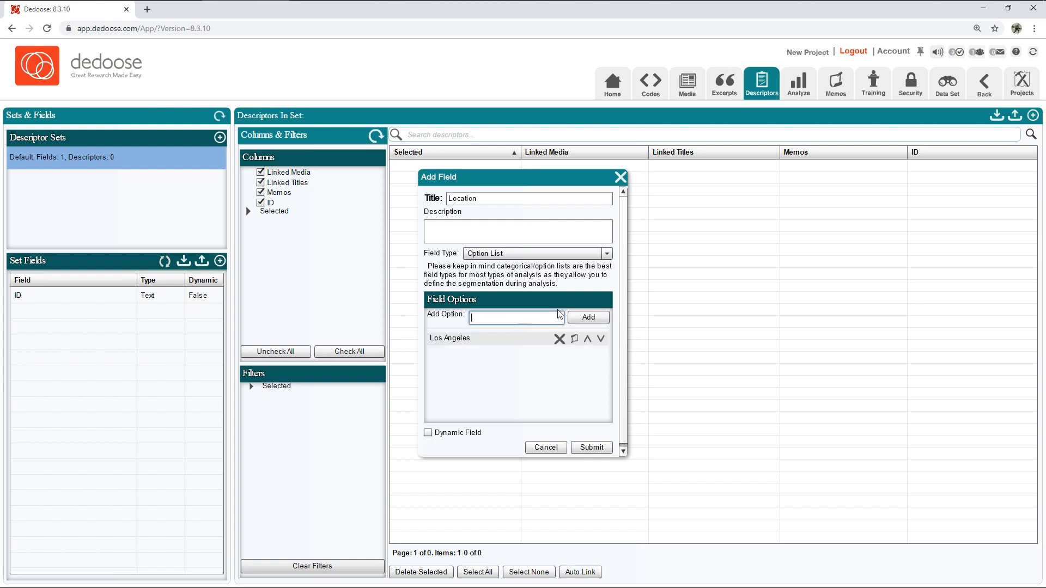
pyautogui.write('San Diego')
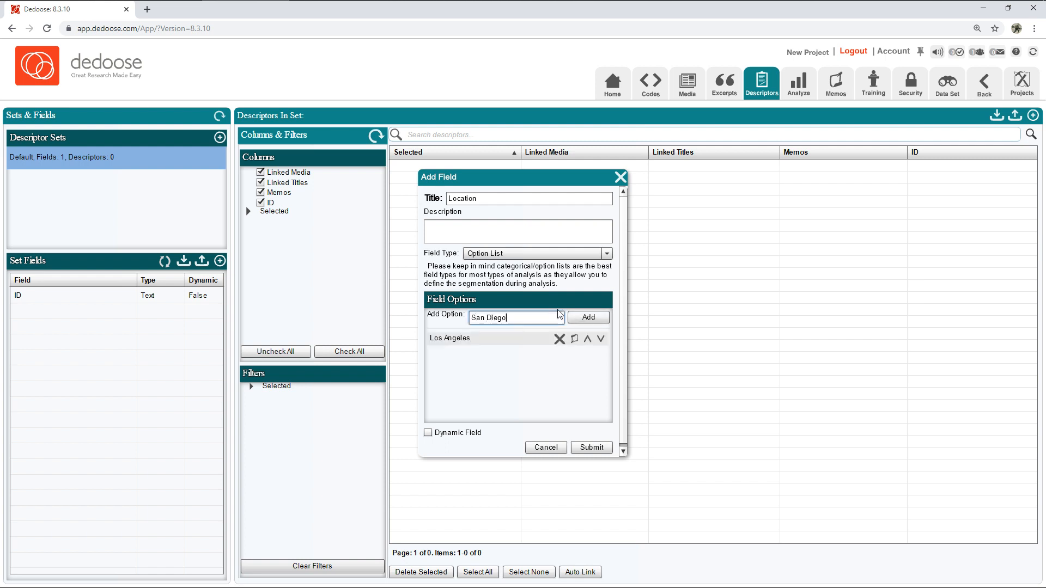
pyautogui.click(591, 448)
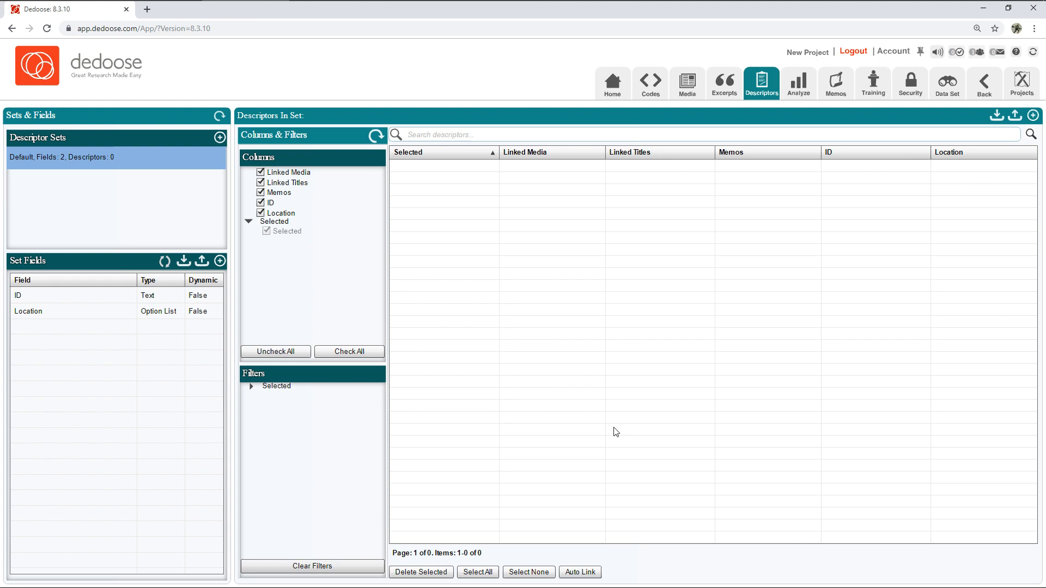
pyautogui.moveTo(771, 219)
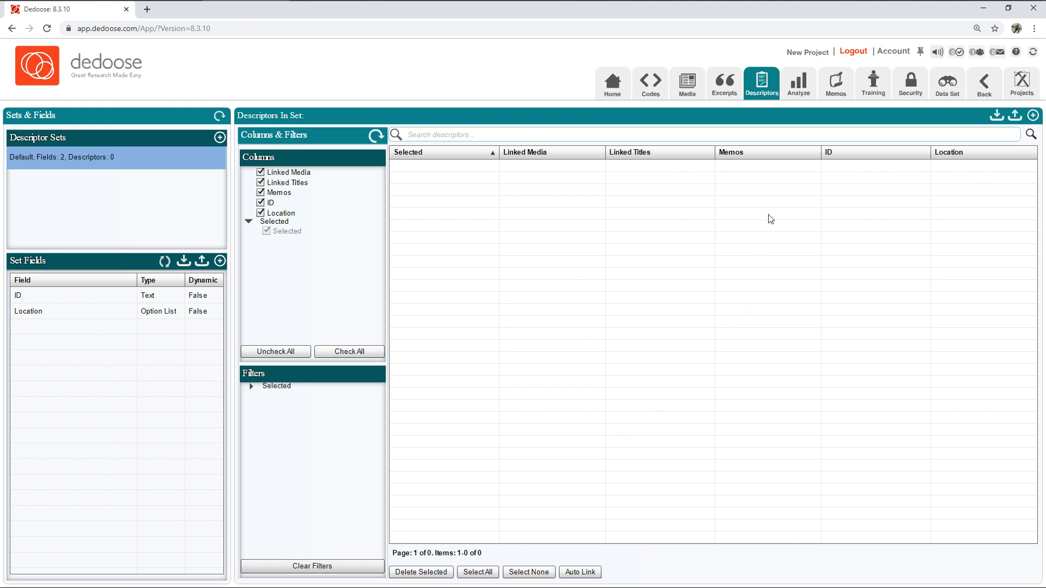
pyautogui.moveTo(741, 125)
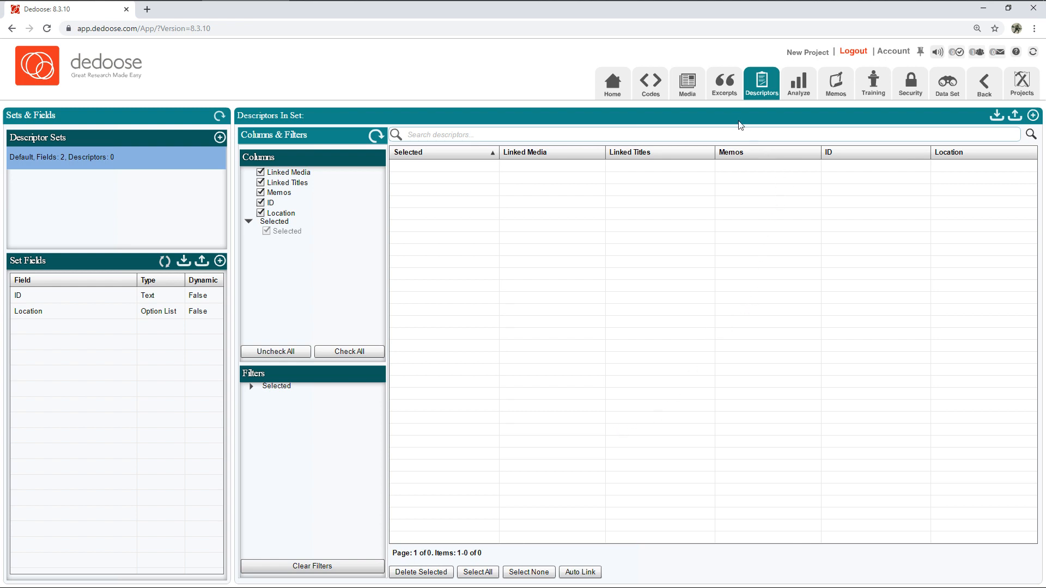
pyautogui.moveTo(686, 83)
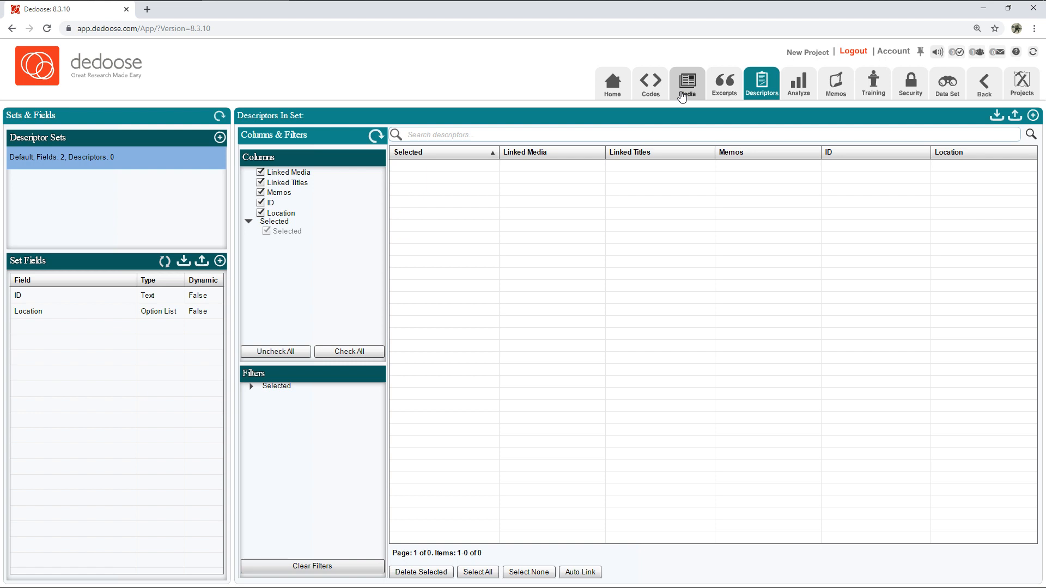
# Show the Media list of the five Demo Outline documents
pyautogui.click(686, 81)
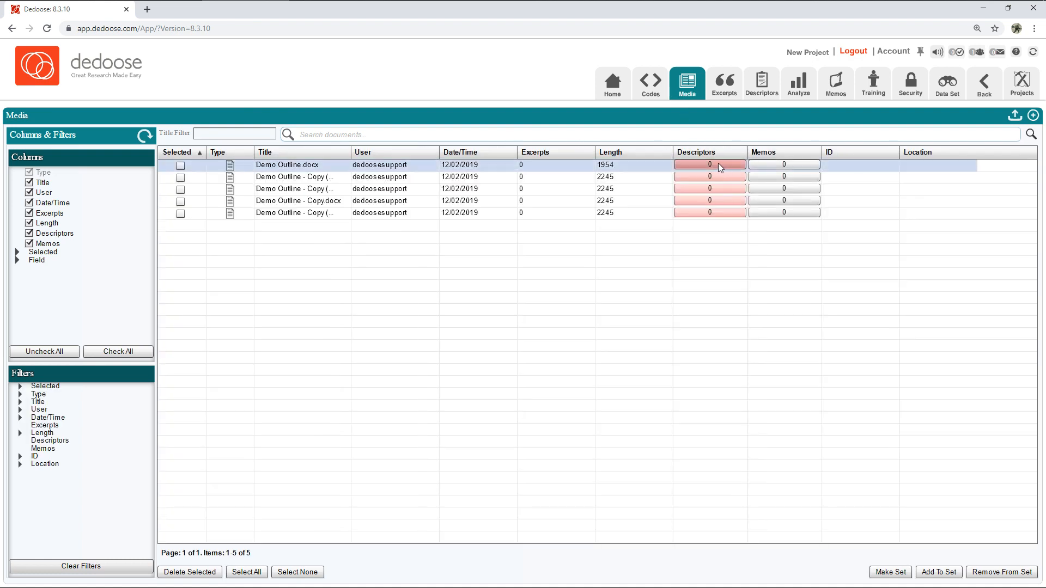
# Link Demo Outline.docx to a new descriptor with ID 1 in Los Angeles
pyautogui.click(709, 165)
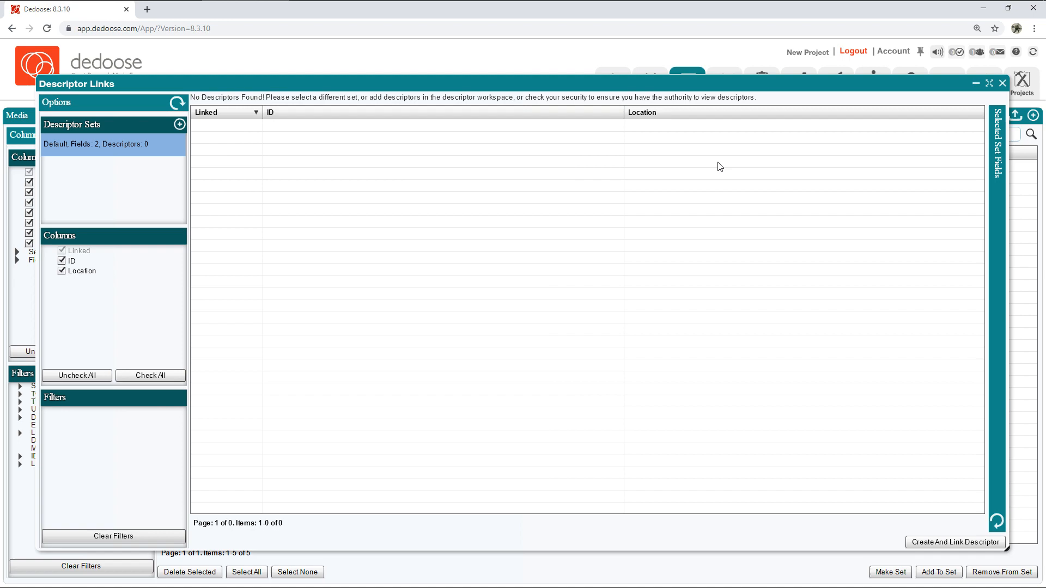
pyautogui.click(955, 542)
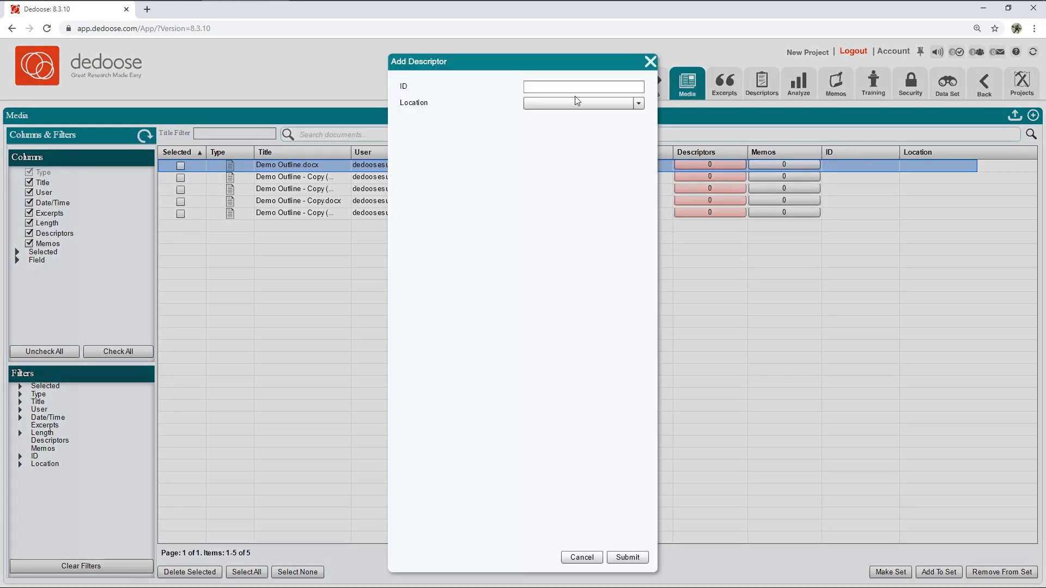
pyautogui.click(638, 103)
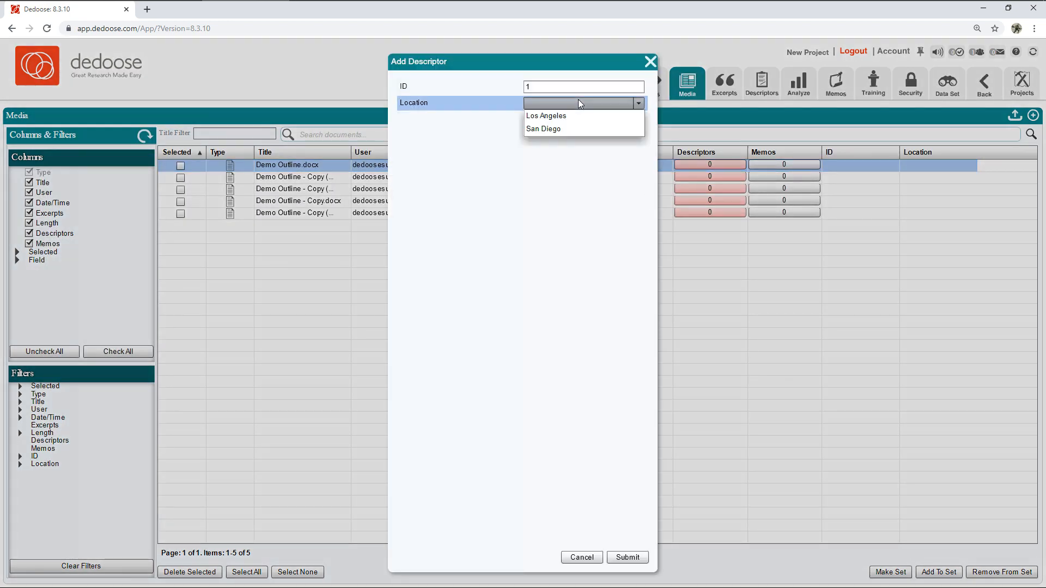
pyautogui.click(626, 557)
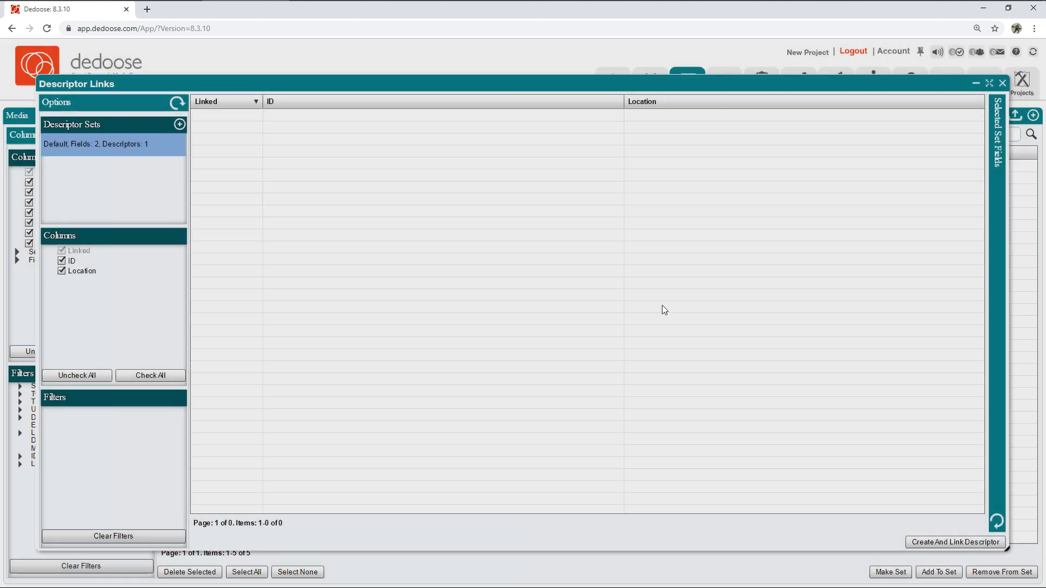
pyautogui.click(1002, 84)
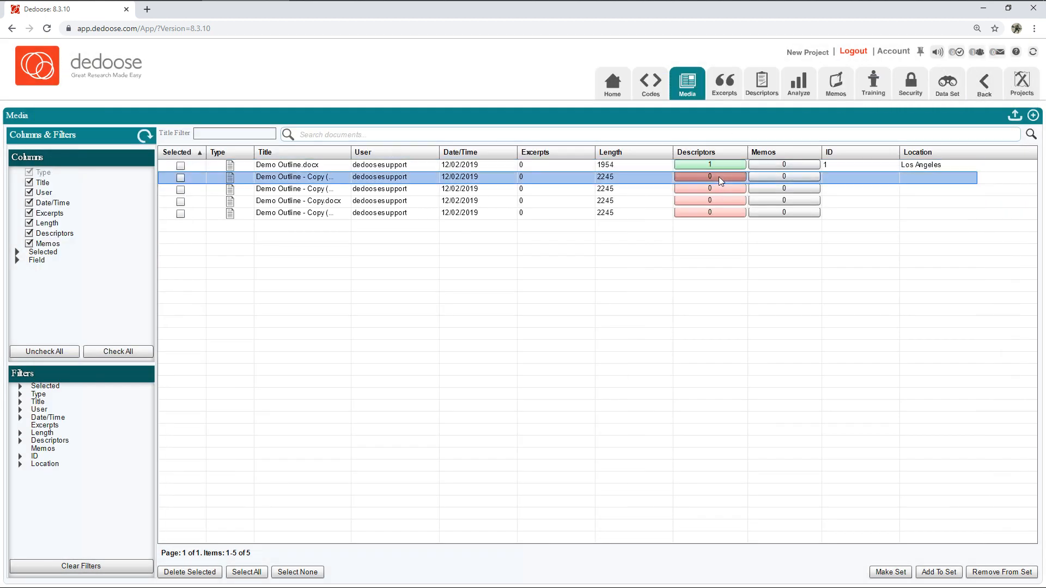
# Link the second document to a new descriptor with ID 2 in Los Angeles
pyautogui.click(710, 164)
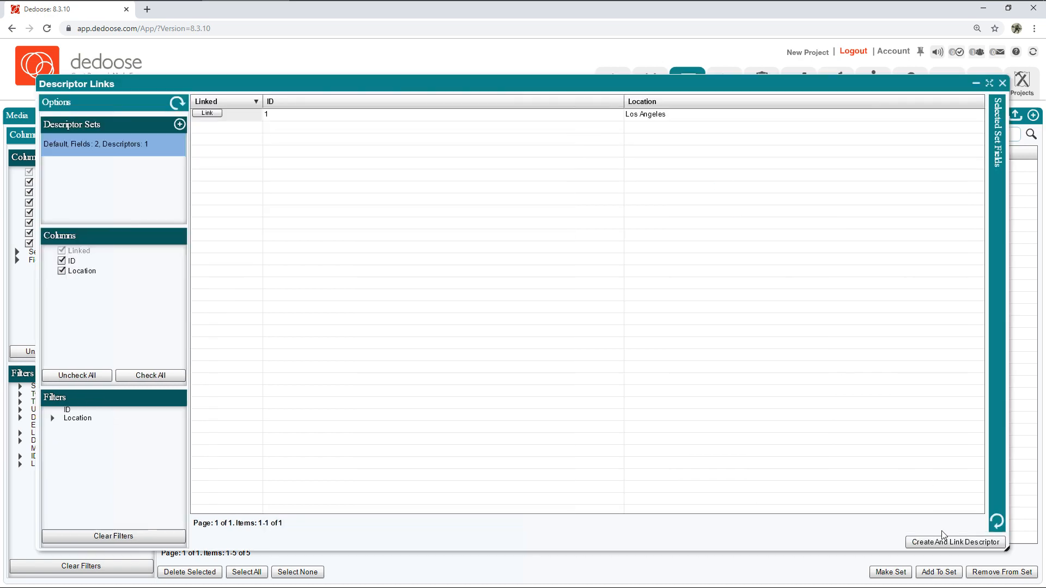
pyautogui.click(954, 541)
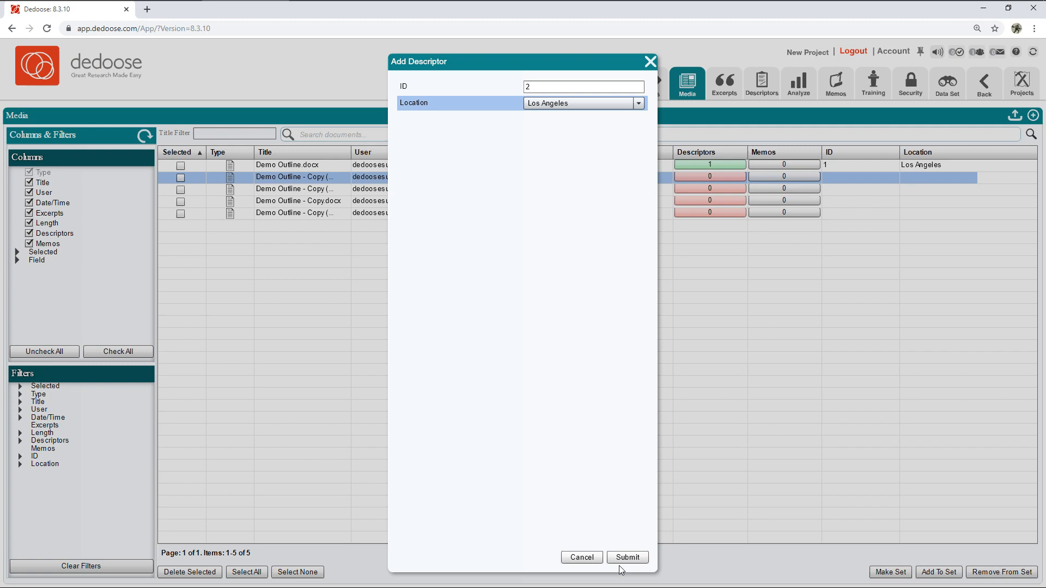
pyautogui.click(625, 558)
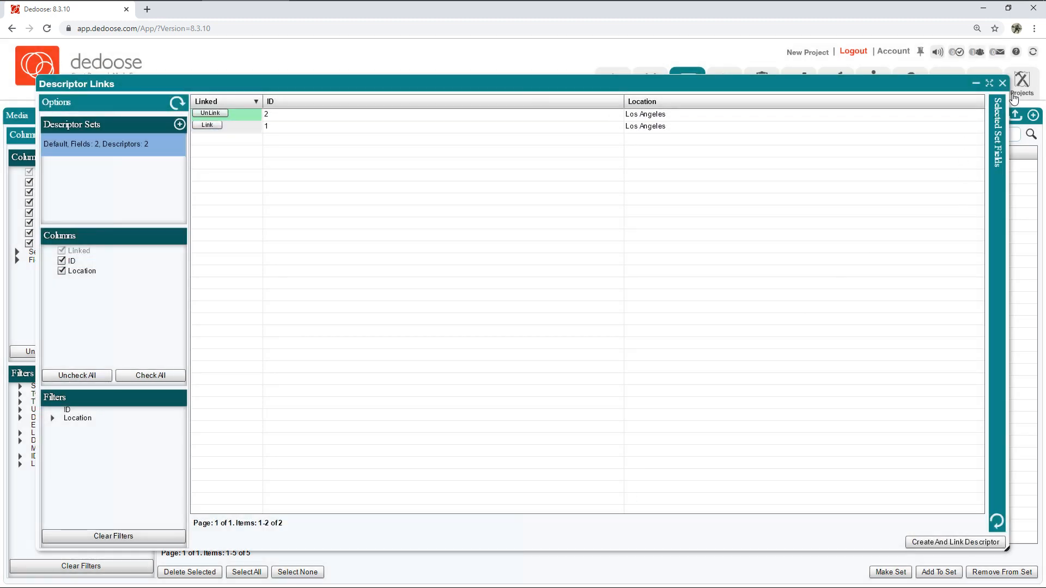
pyautogui.click(1003, 84)
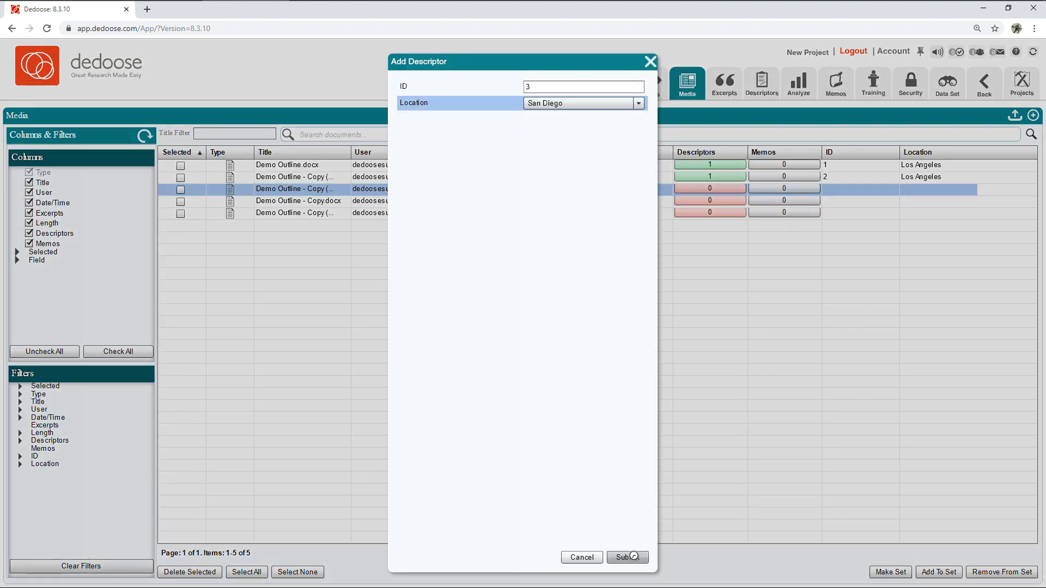
# Link the third and fourth documents to descriptors ID 3 San Diego and ID 4 Los Angeles
pyautogui.click(623, 557)
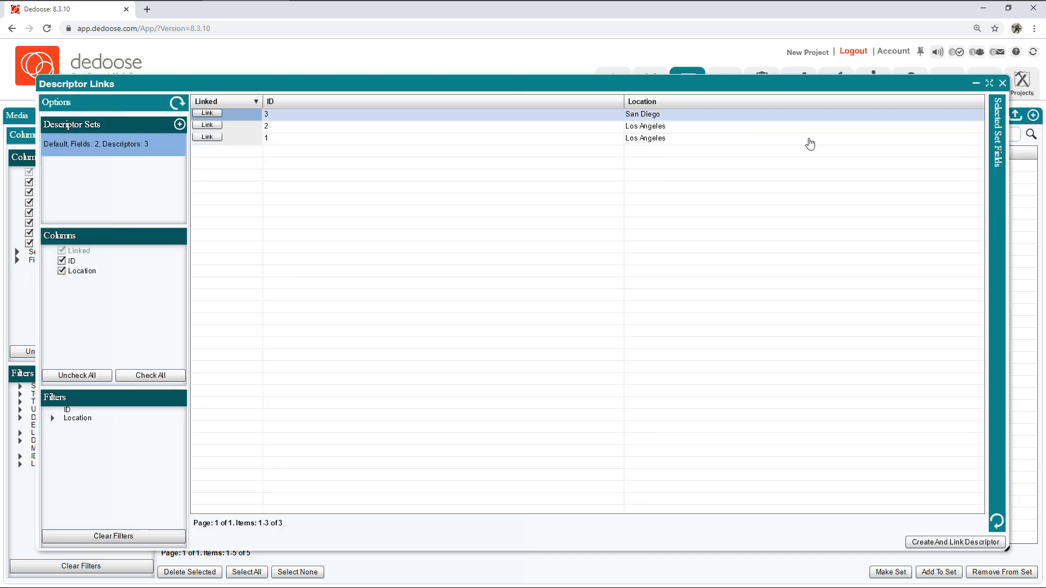
pyautogui.click(955, 541)
pyautogui.write('4')
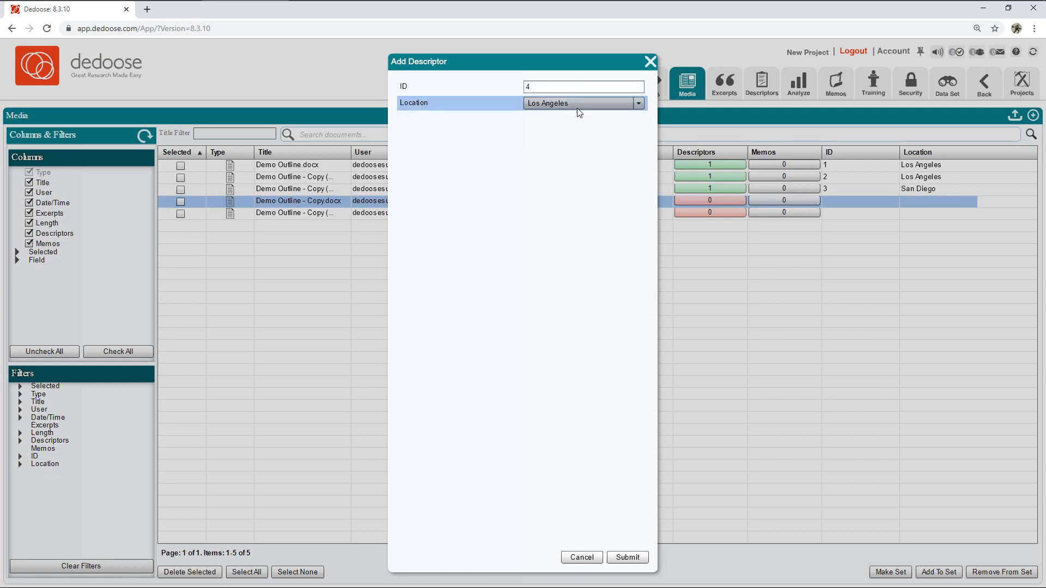
pyautogui.click(625, 557)
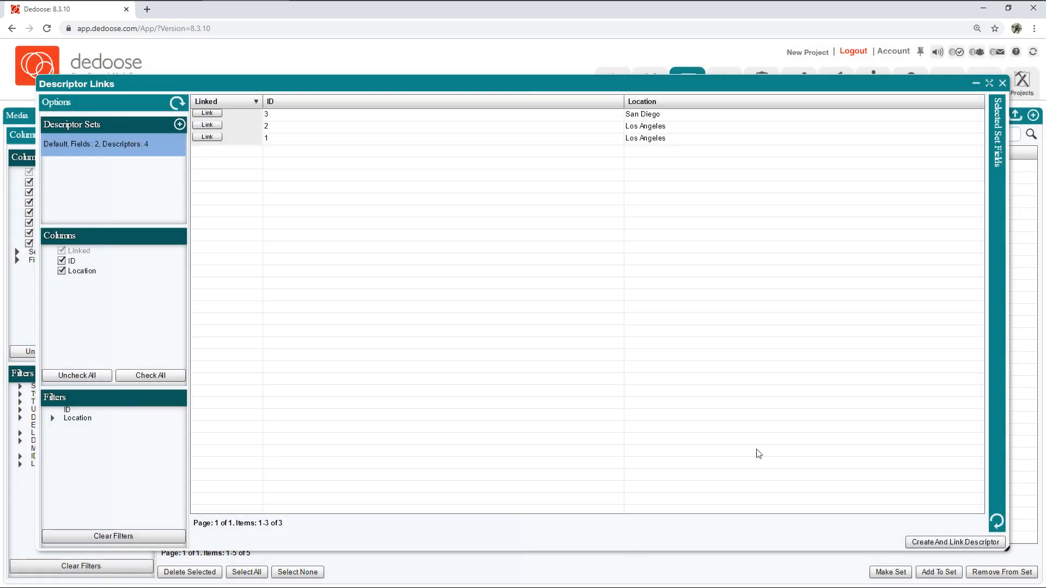
pyautogui.click(1002, 84)
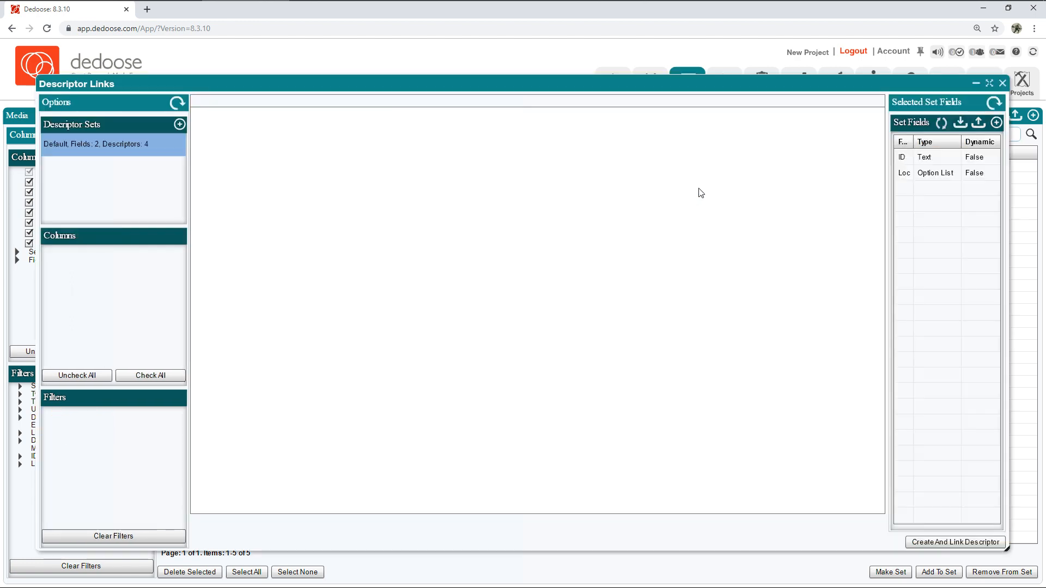
# Link the fifth document to a new descriptor with ID 5 in San Diego
pyautogui.click(955, 542)
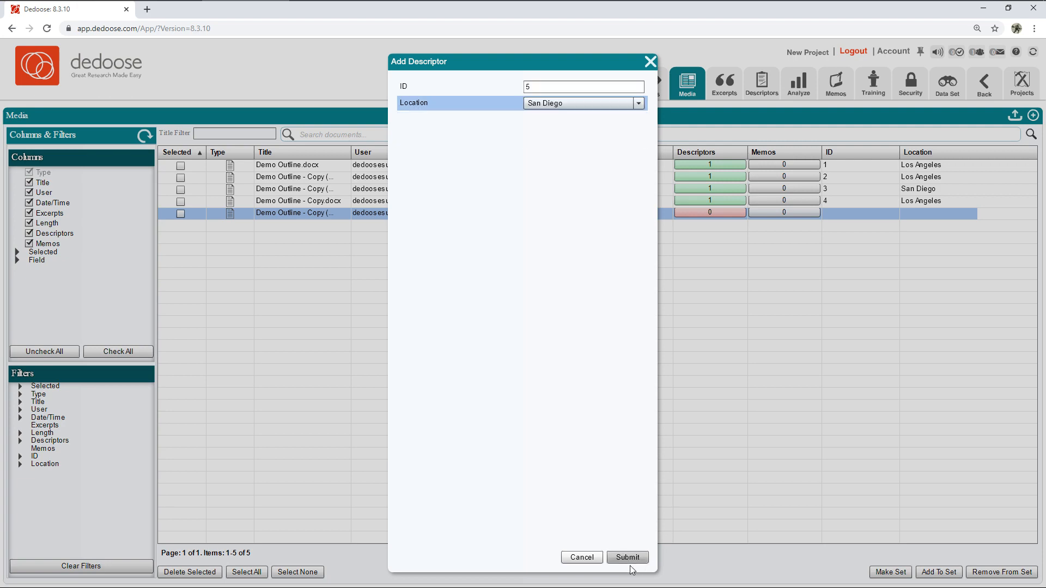
pyautogui.click(626, 557)
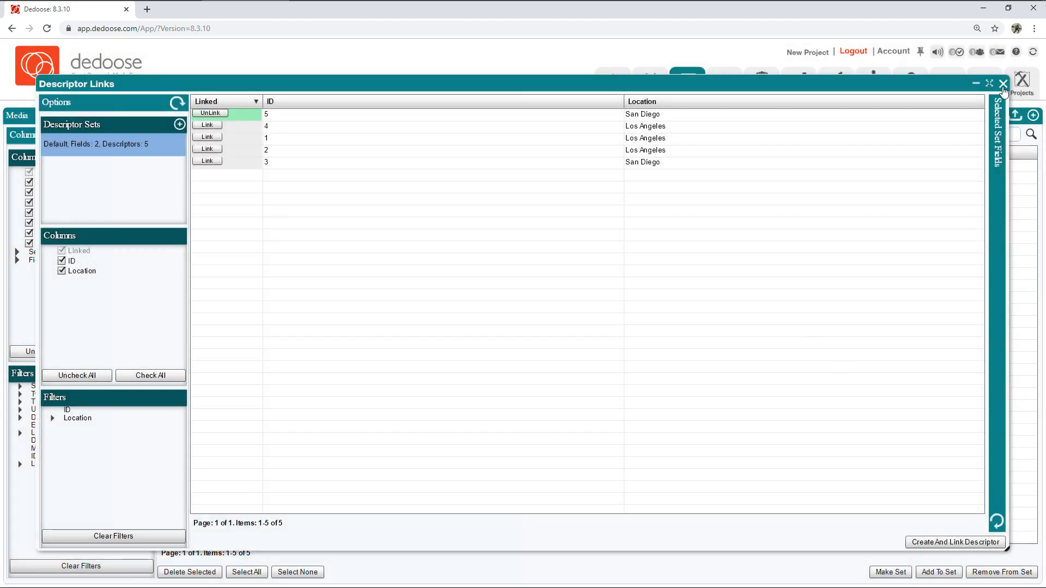
pyautogui.click(1002, 84)
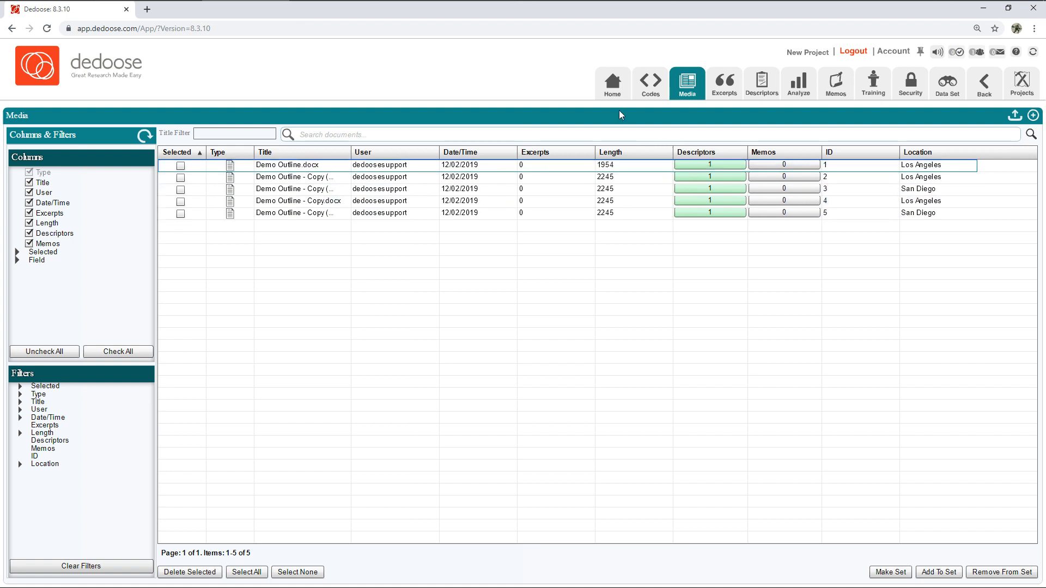
# Return to the project Home dashboard showing the documents and descriptor charts
pyautogui.click(611, 83)
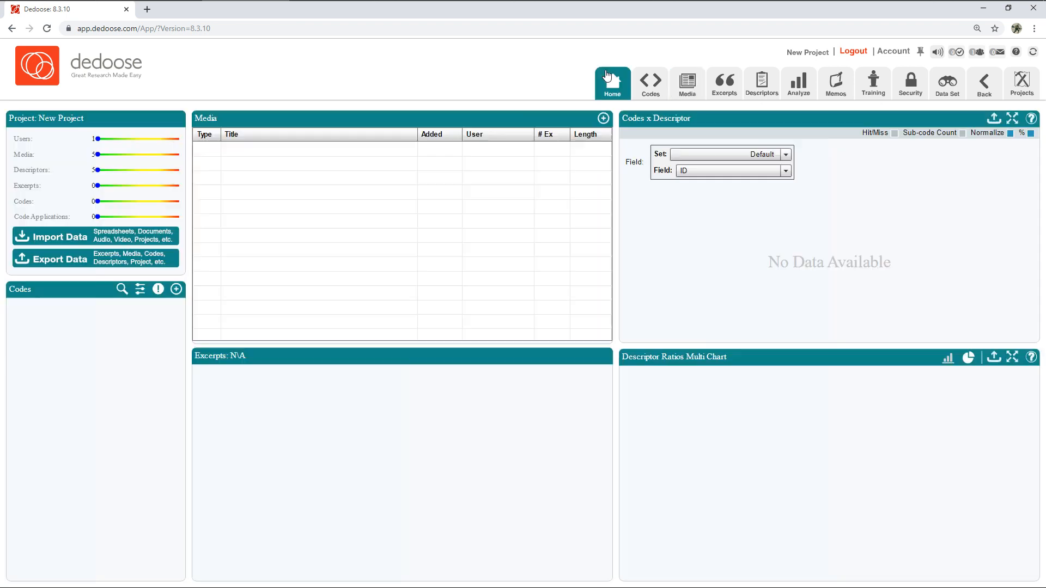
pyautogui.click(611, 83)
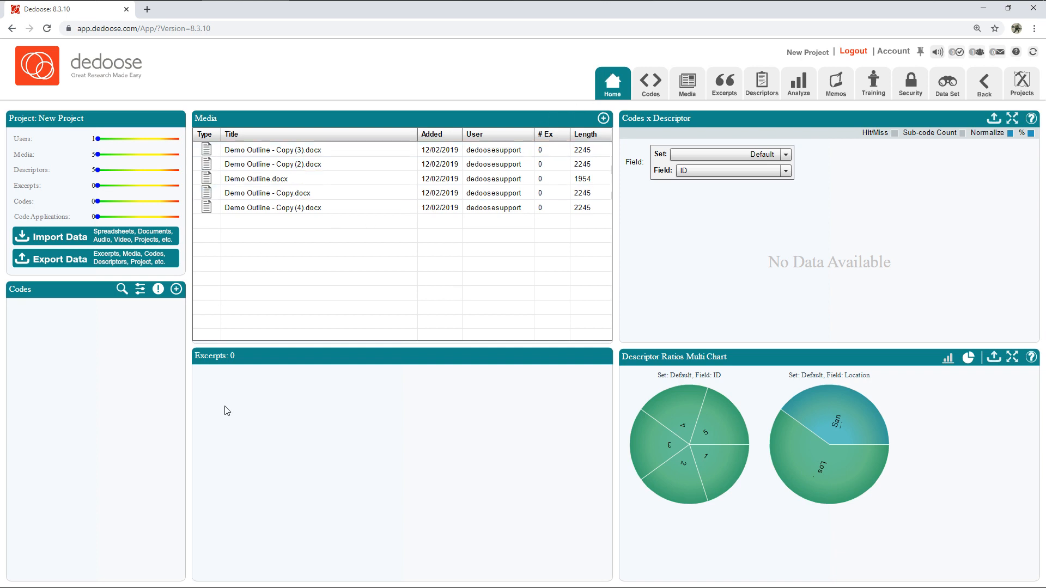
pyautogui.moveTo(153, 333)
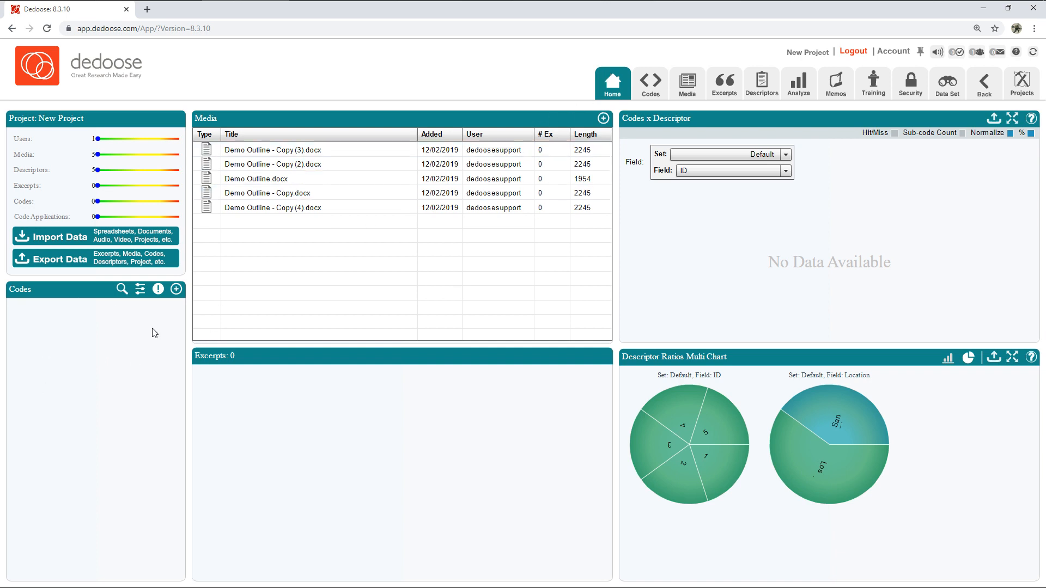
pyautogui.moveTo(124, 416)
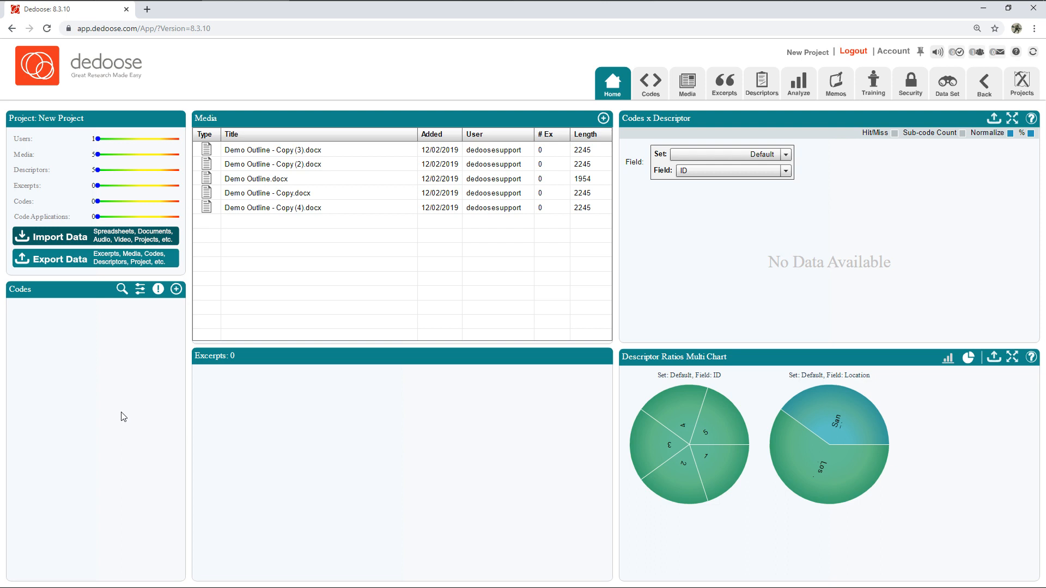
pyautogui.moveTo(425, 210)
pyautogui.write('Parent Code')
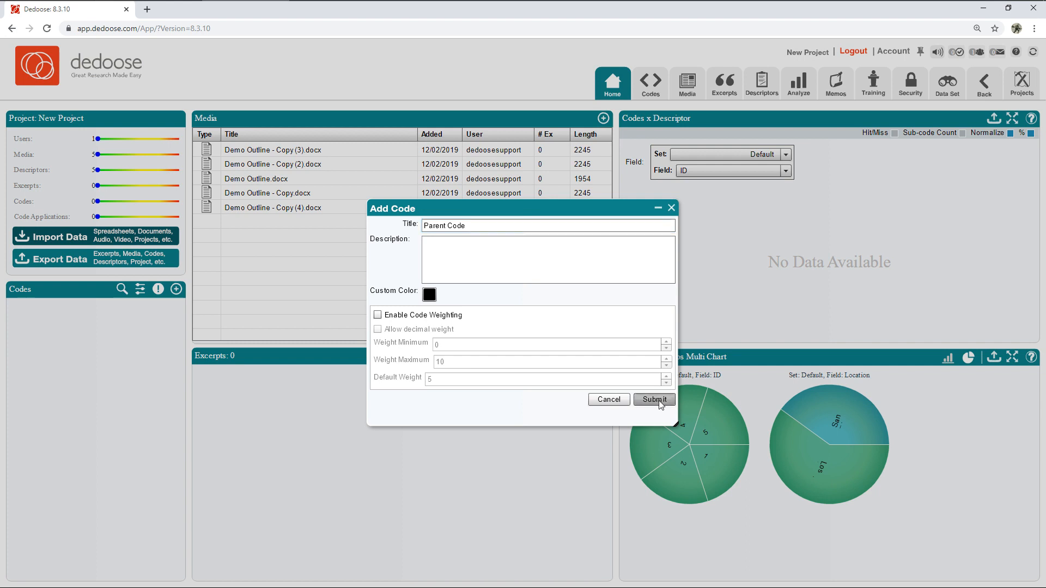
# Save Parent Code and begin a subcode under it titled Child Code
pyautogui.click(652, 400)
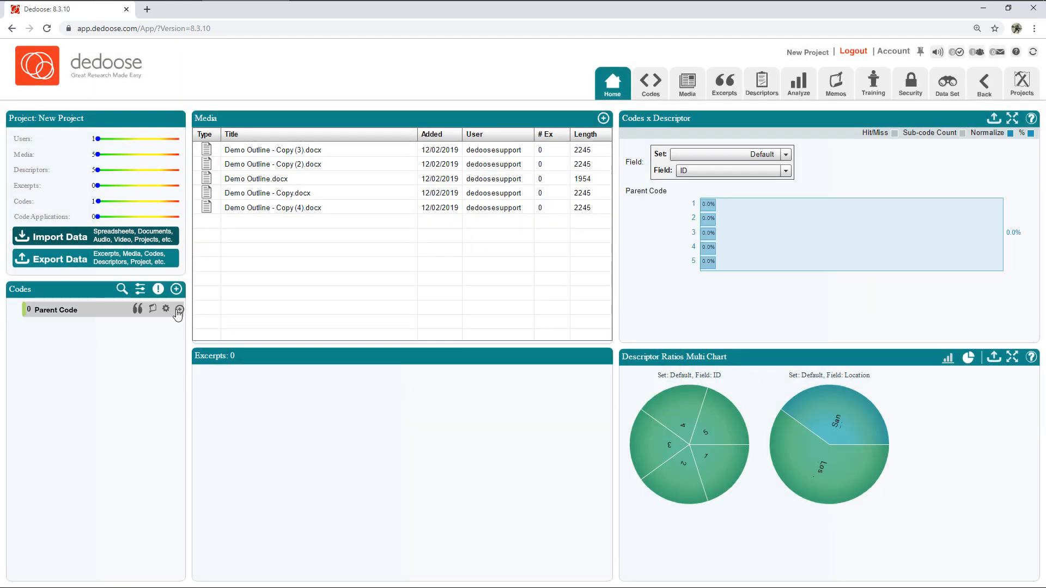
pyautogui.click(177, 309)
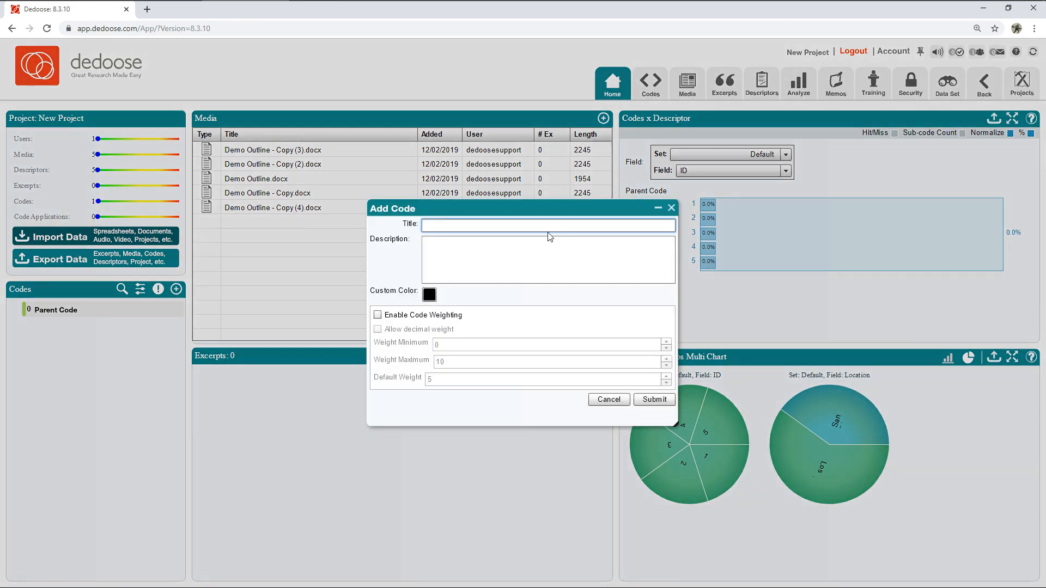
pyautogui.write('Child')
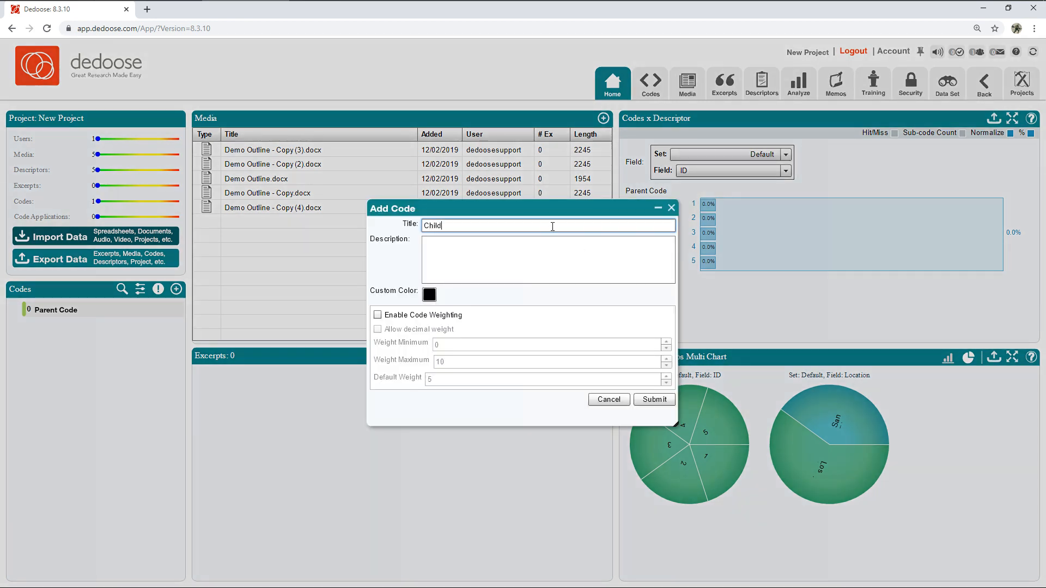
pyautogui.write('Code')
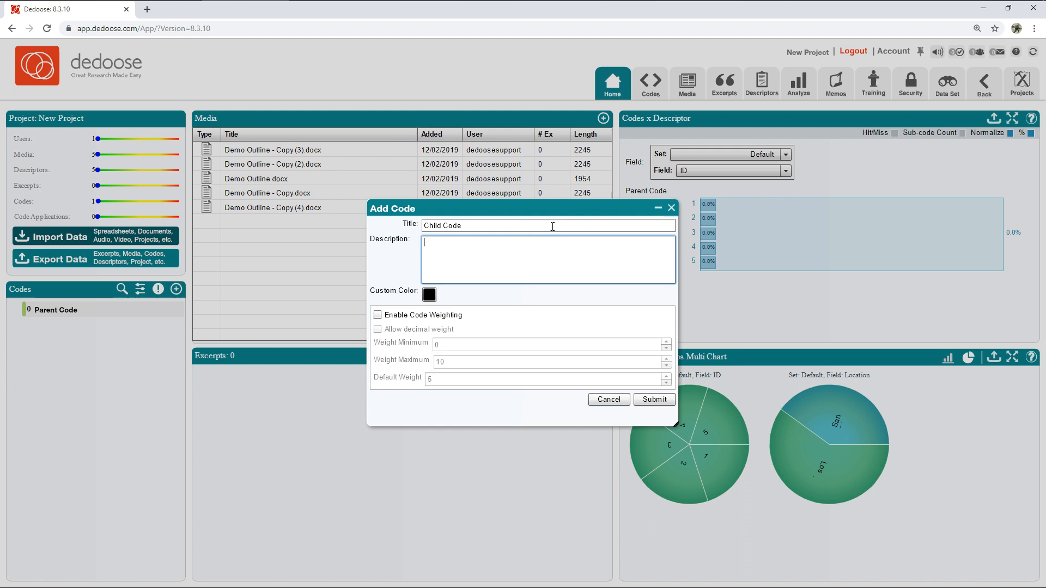
# Describe Child Code as 'New Code' and save it beneath Parent Code
pyautogui.write('N')
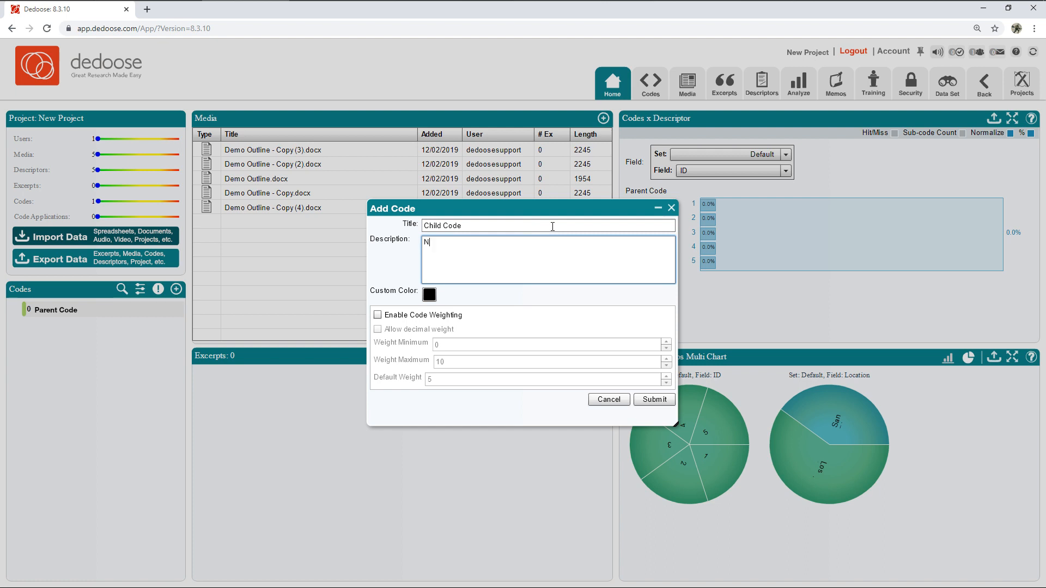
pyautogui.write('ew Code')
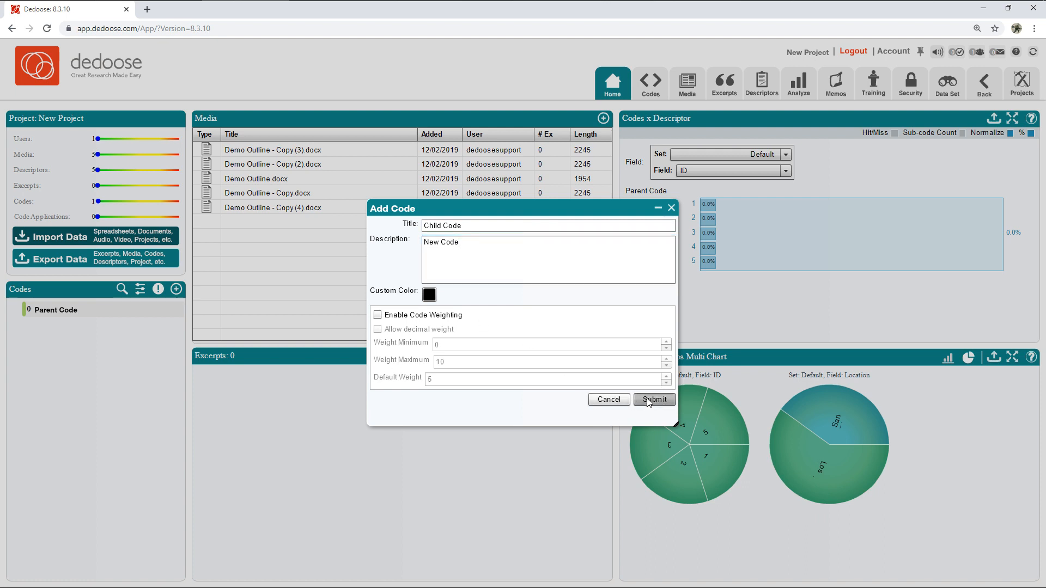
pyautogui.click(652, 399)
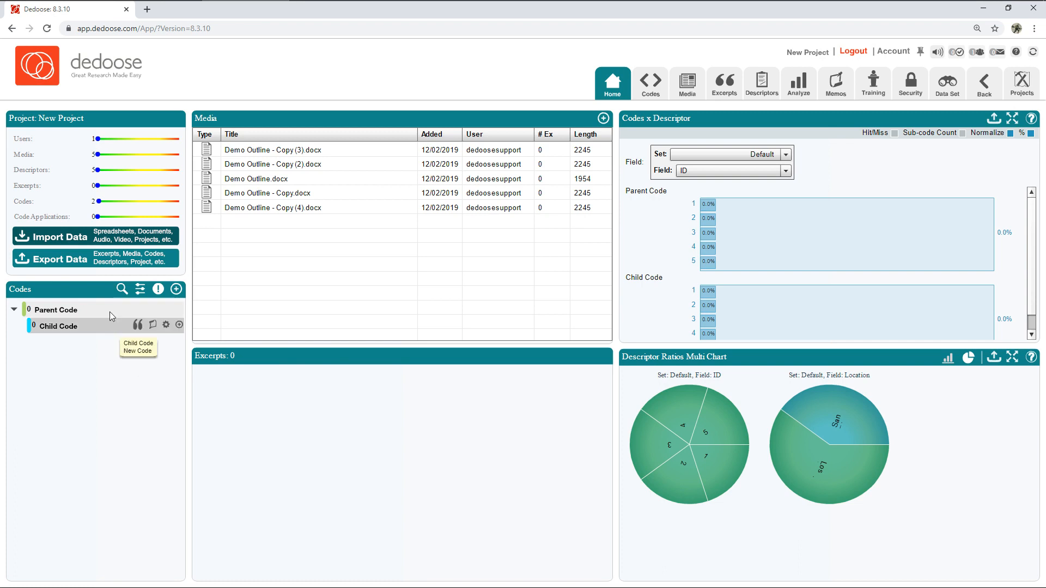
pyautogui.moveTo(121, 393)
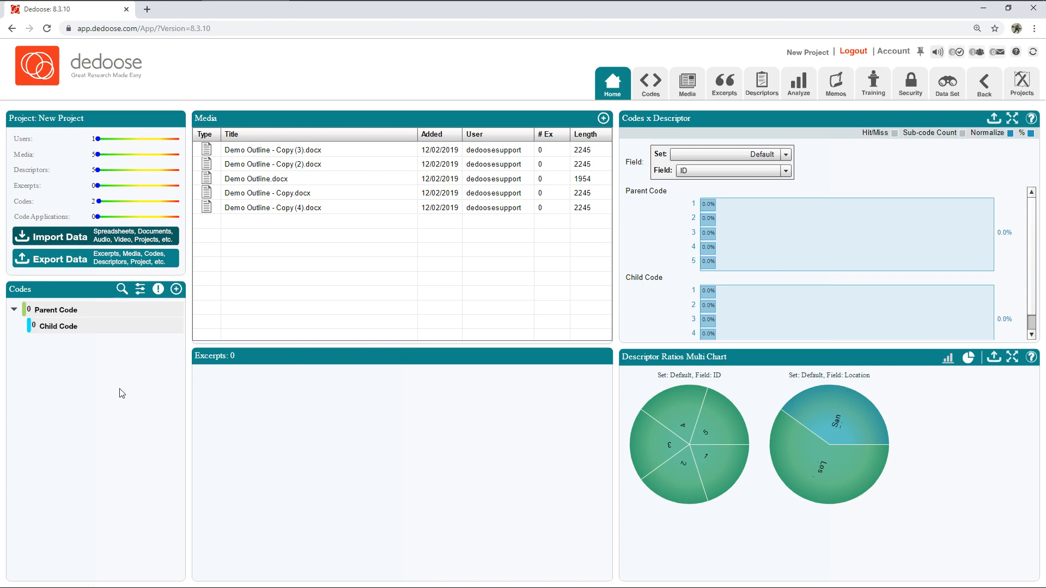
pyautogui.moveTo(118, 426)
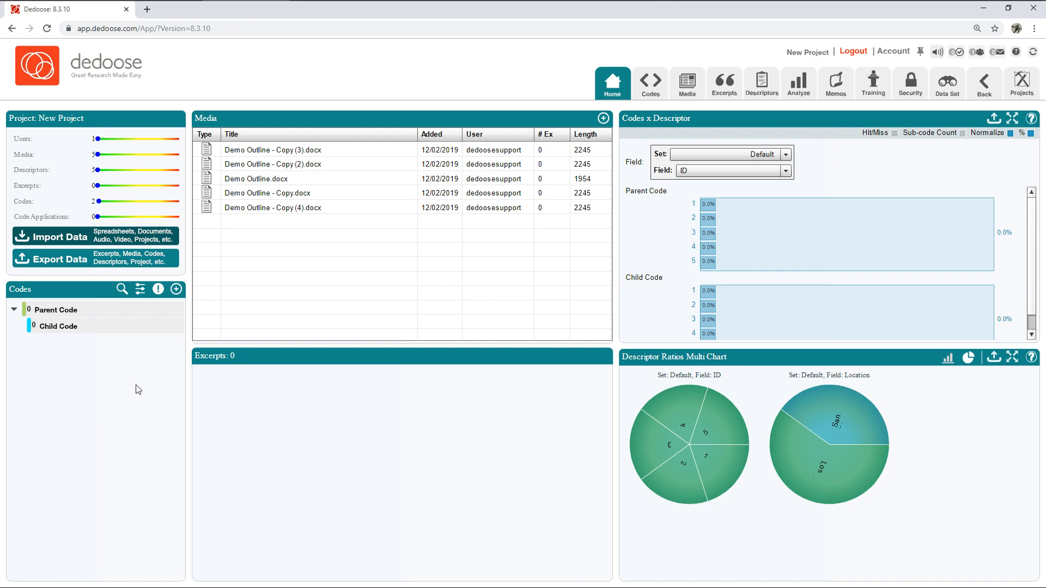
pyautogui.moveTo(145, 373)
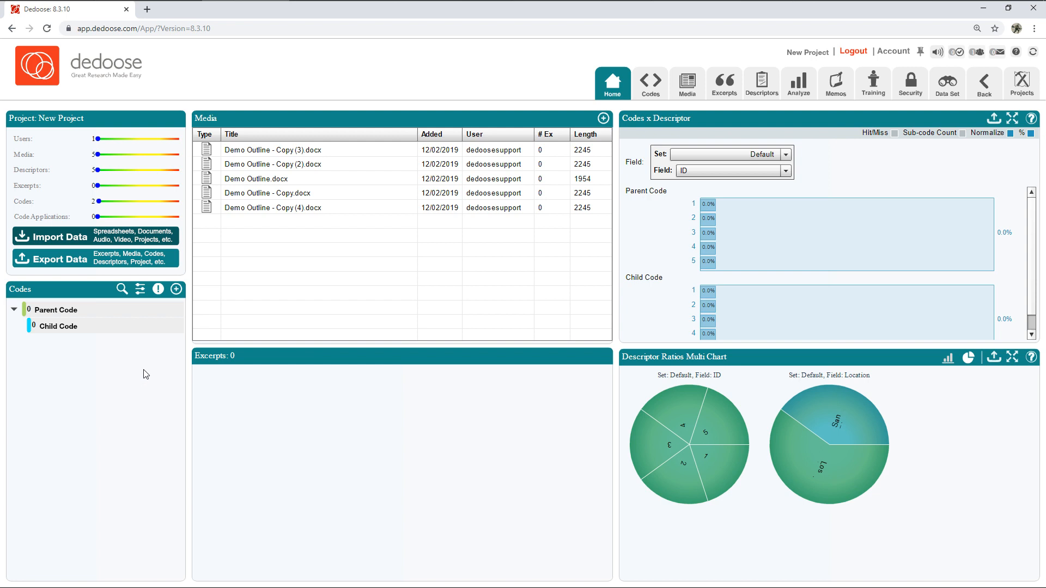
pyautogui.moveTo(258, 250)
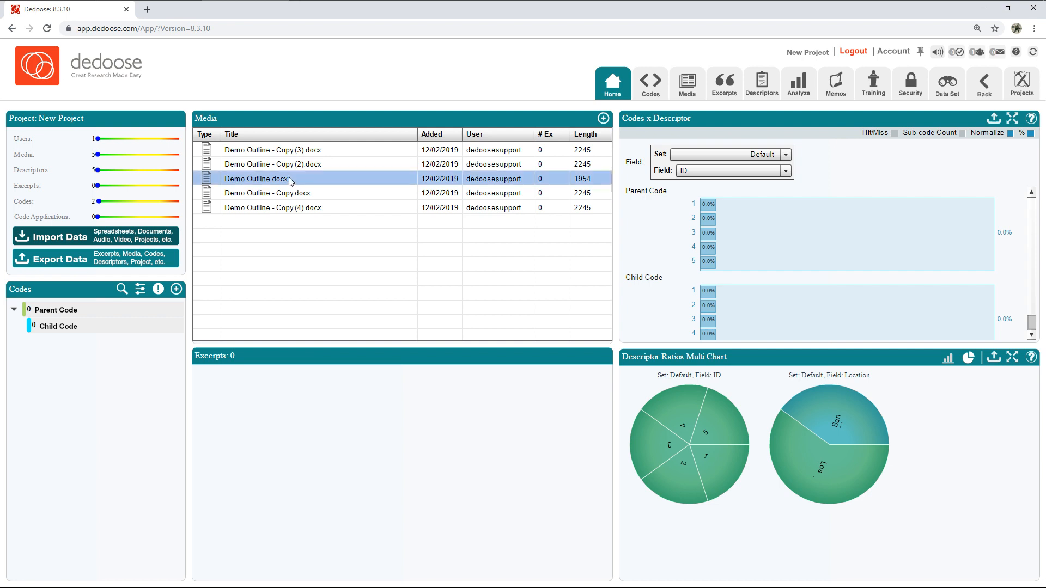
# Open Demo Outline.docx and tag the 'Brief look at demo project' lines with Parent Code
pyautogui.doubleClick(271, 177)
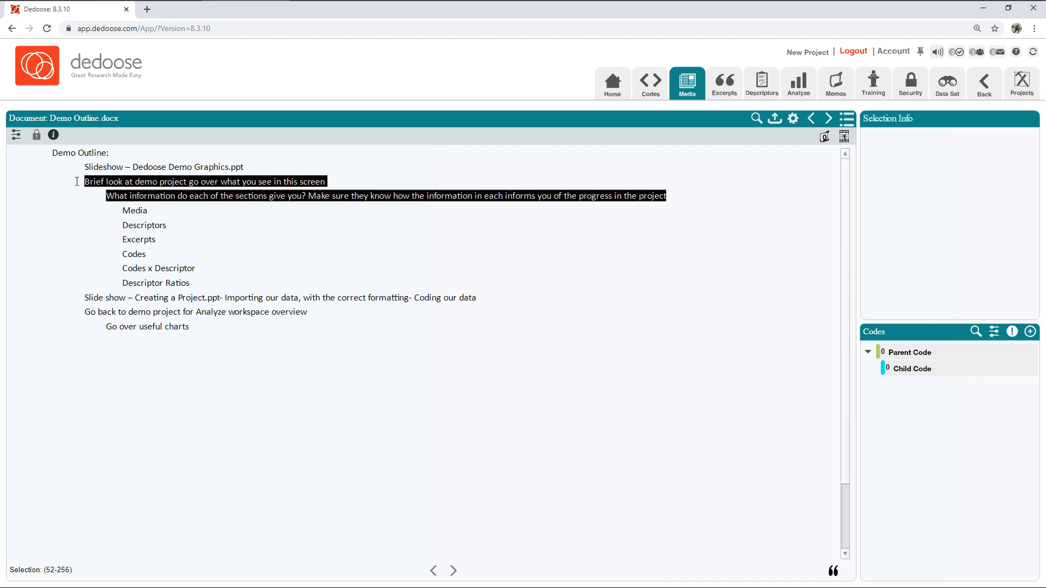
pyautogui.moveTo(912, 352)
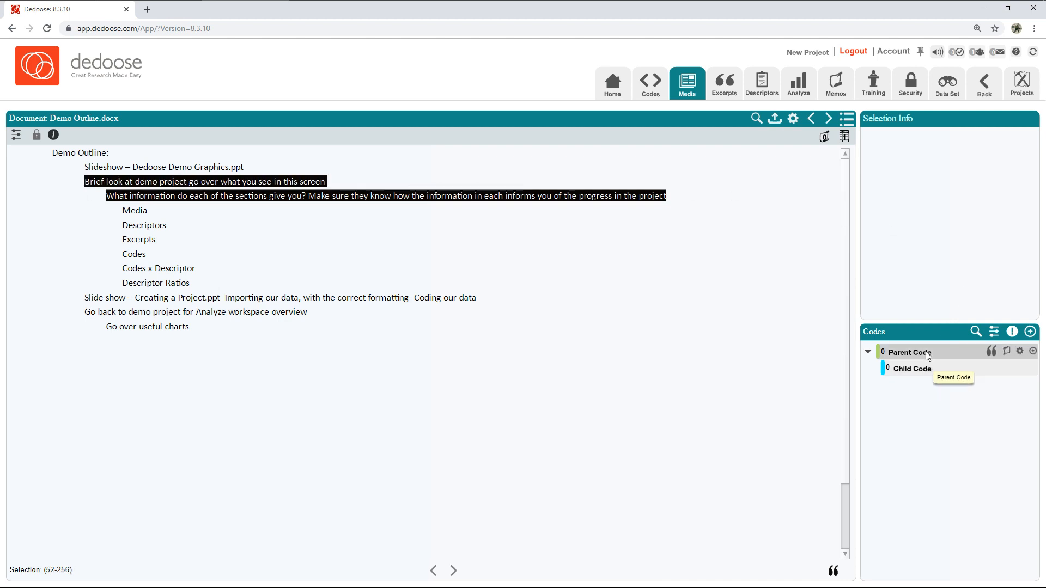
pyautogui.click(908, 352)
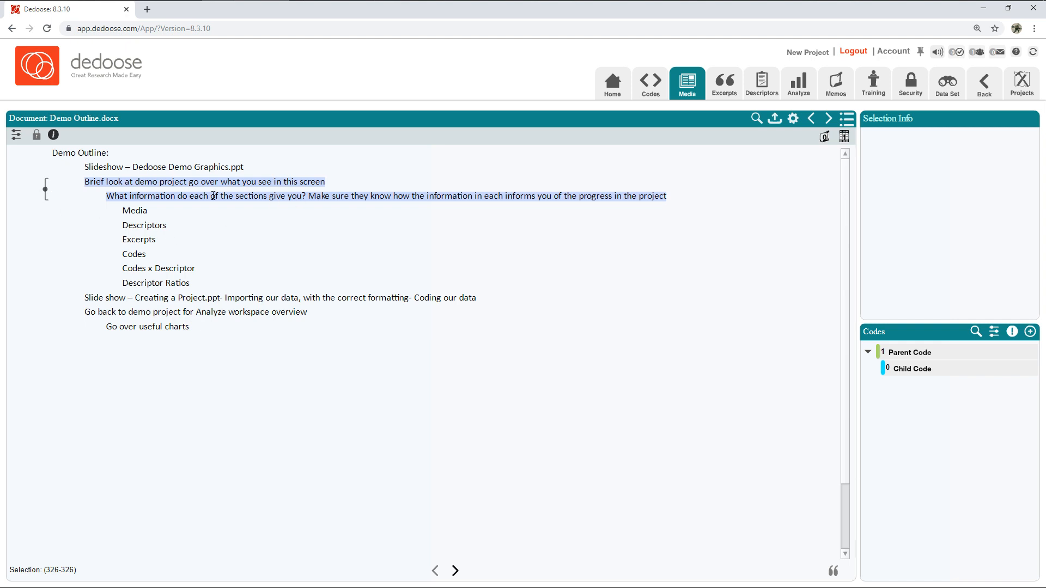
pyautogui.moveTo(46, 189)
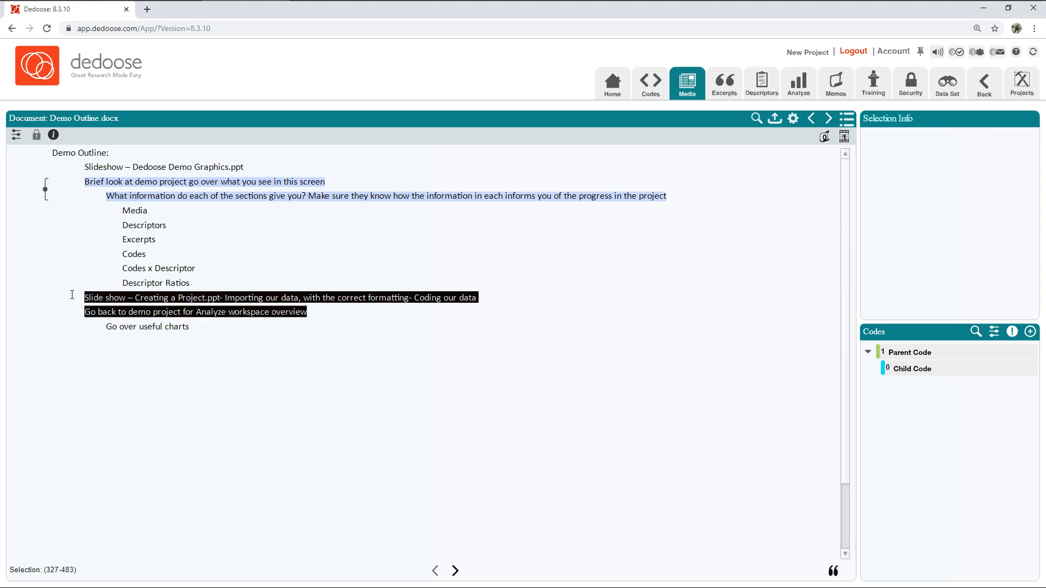
pyautogui.moveTo(500, 286)
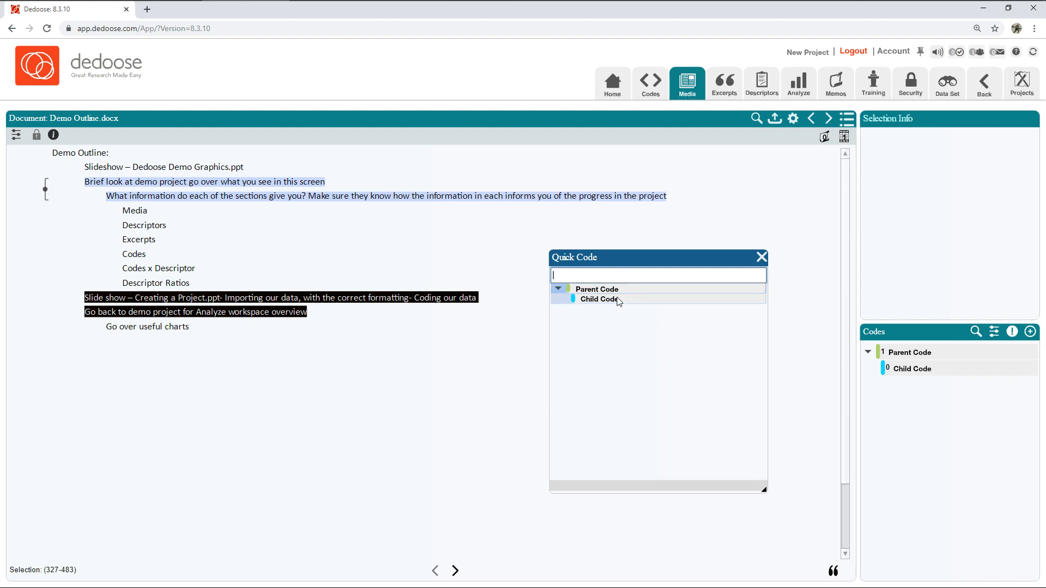
# Tag the highlighted passage about creating a project with Child Code via Quick Code
pyautogui.click(599, 299)
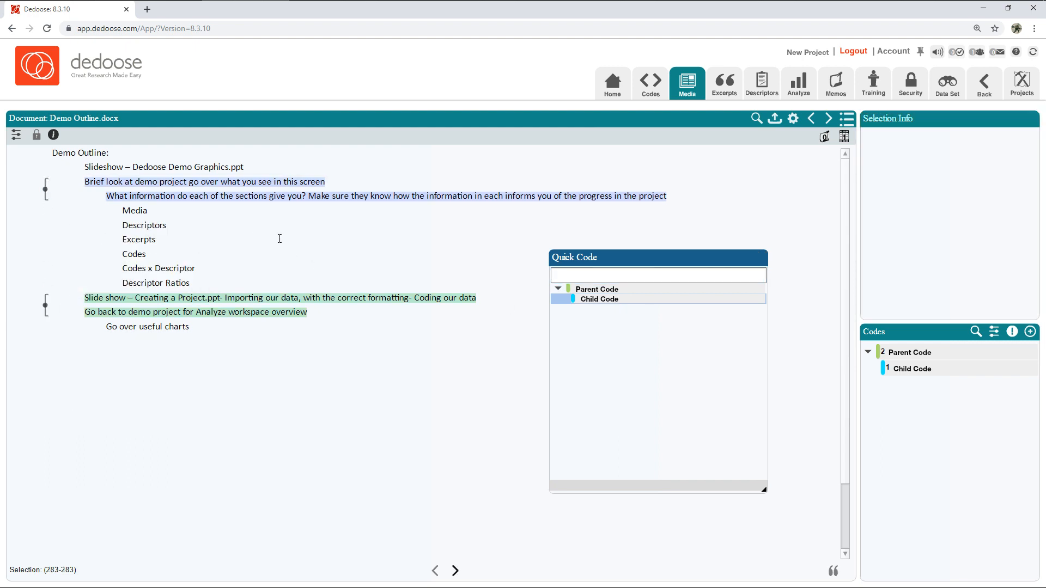
pyautogui.moveTo(762, 259)
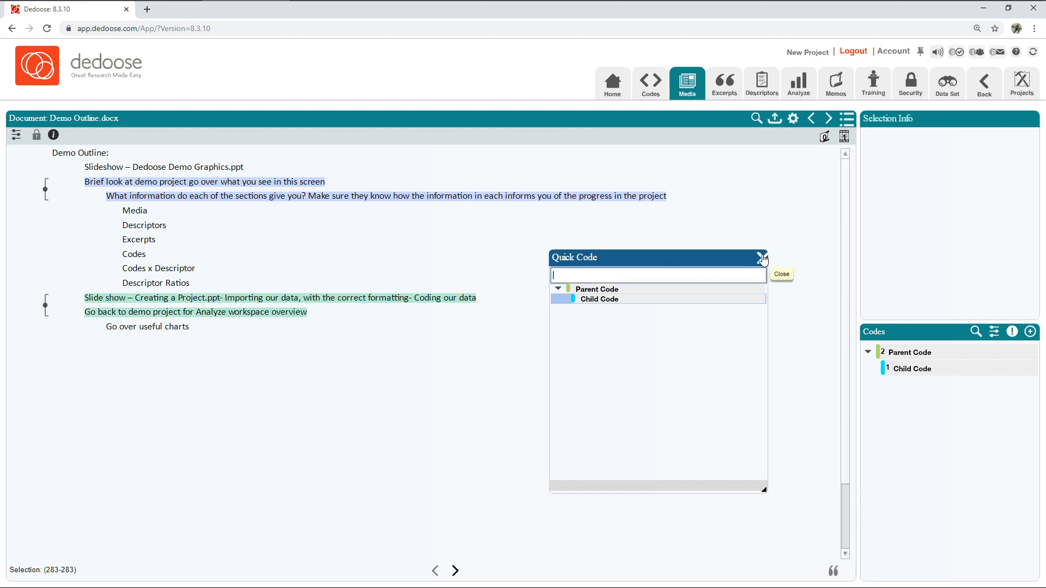
pyautogui.click(760, 258)
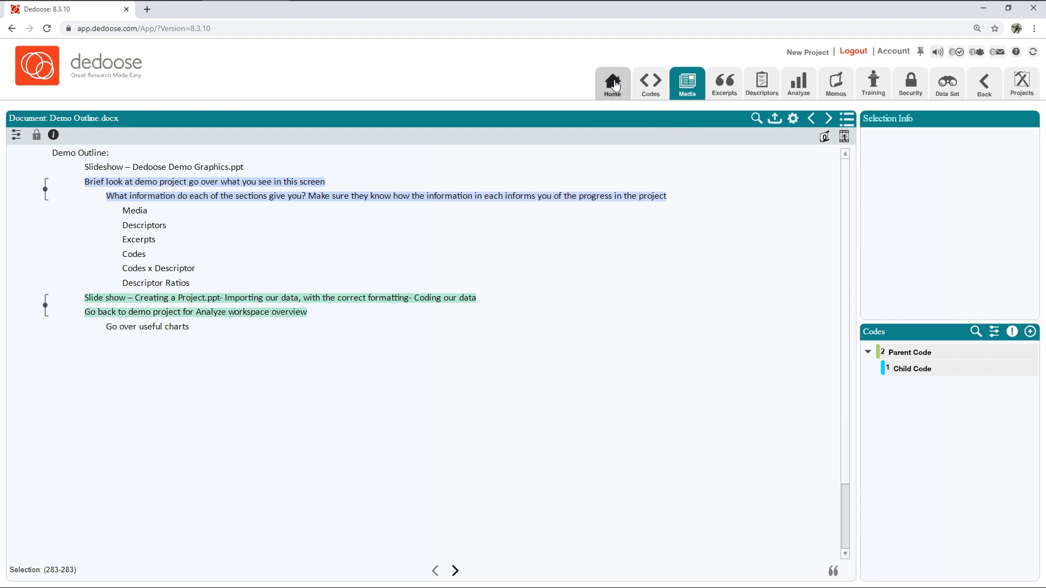
# Review excerpts on Home, then show the Codes x Descriptor chart in Analyze
pyautogui.click(612, 79)
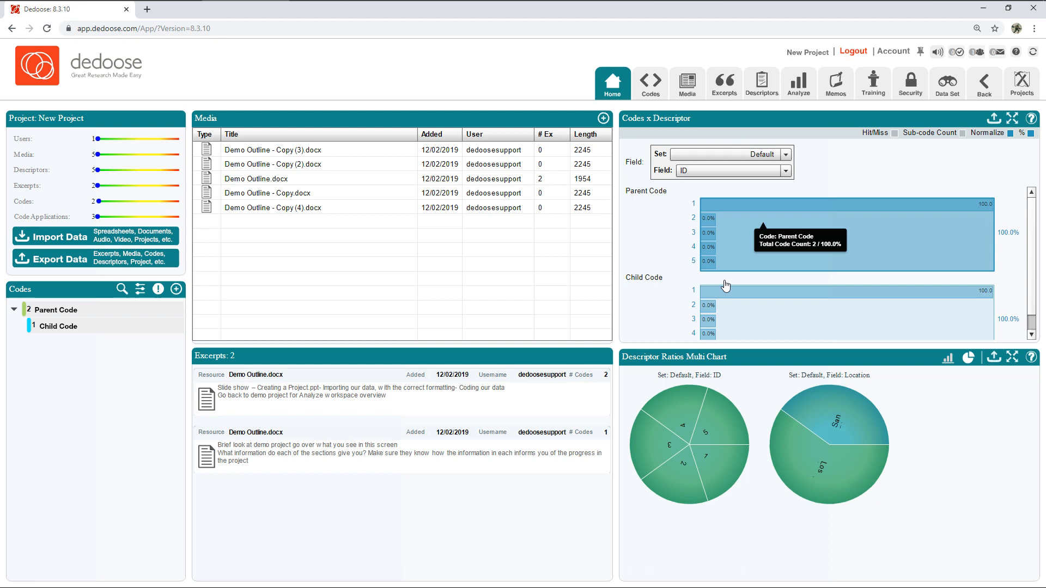
pyautogui.moveTo(467, 288)
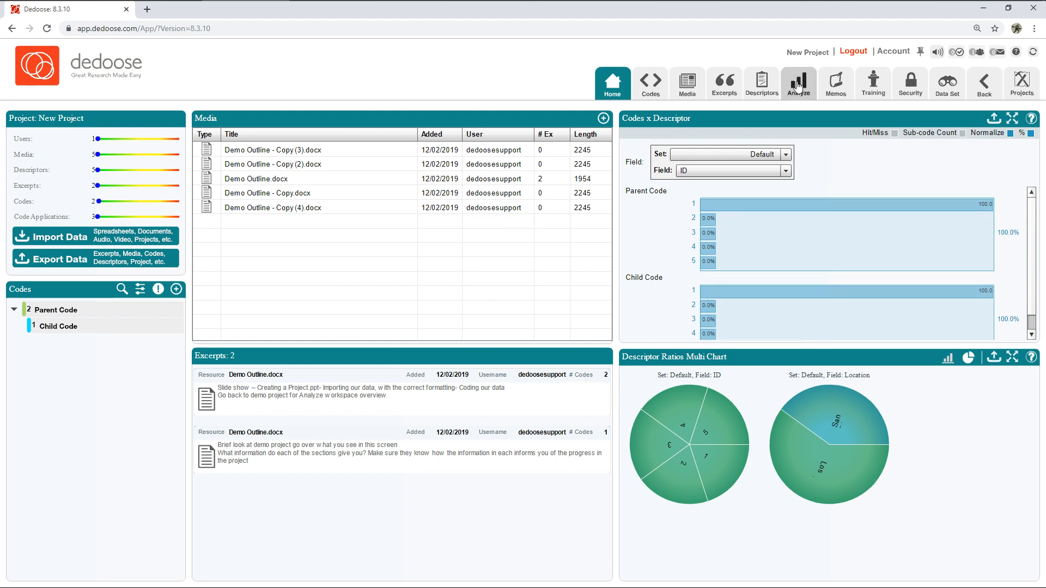
pyautogui.click(798, 83)
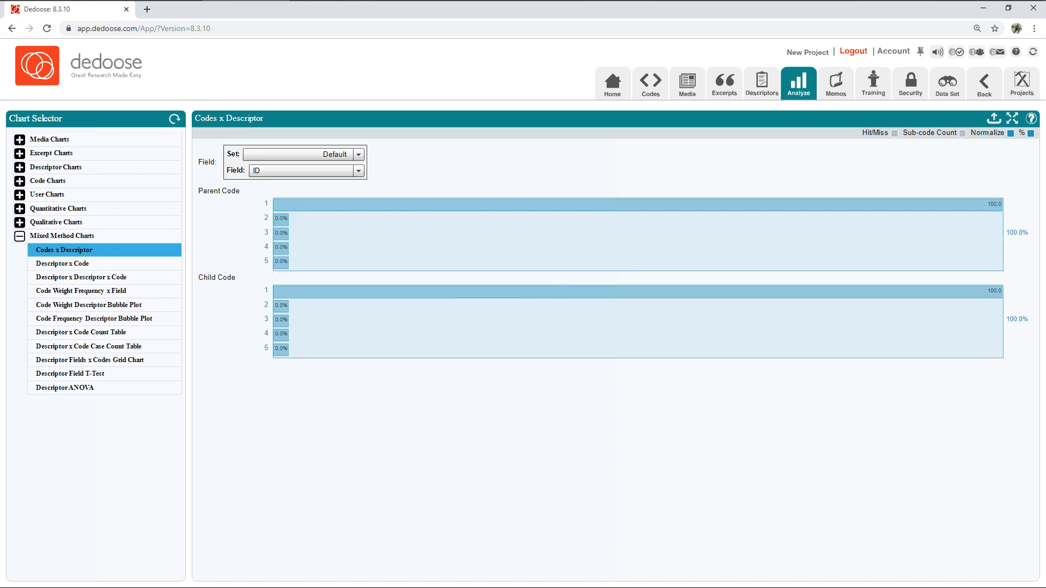